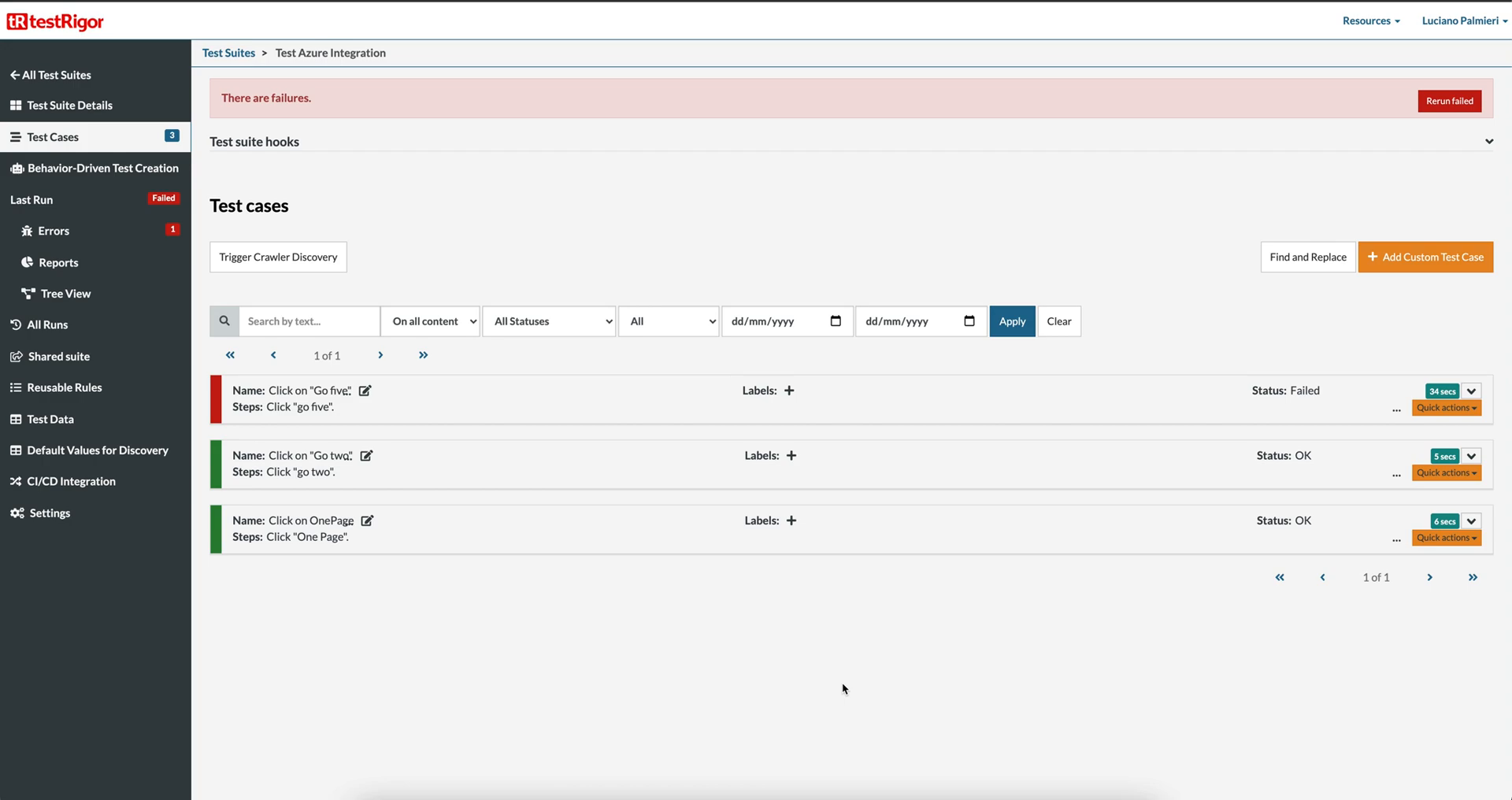
mouse_move(233, 337)
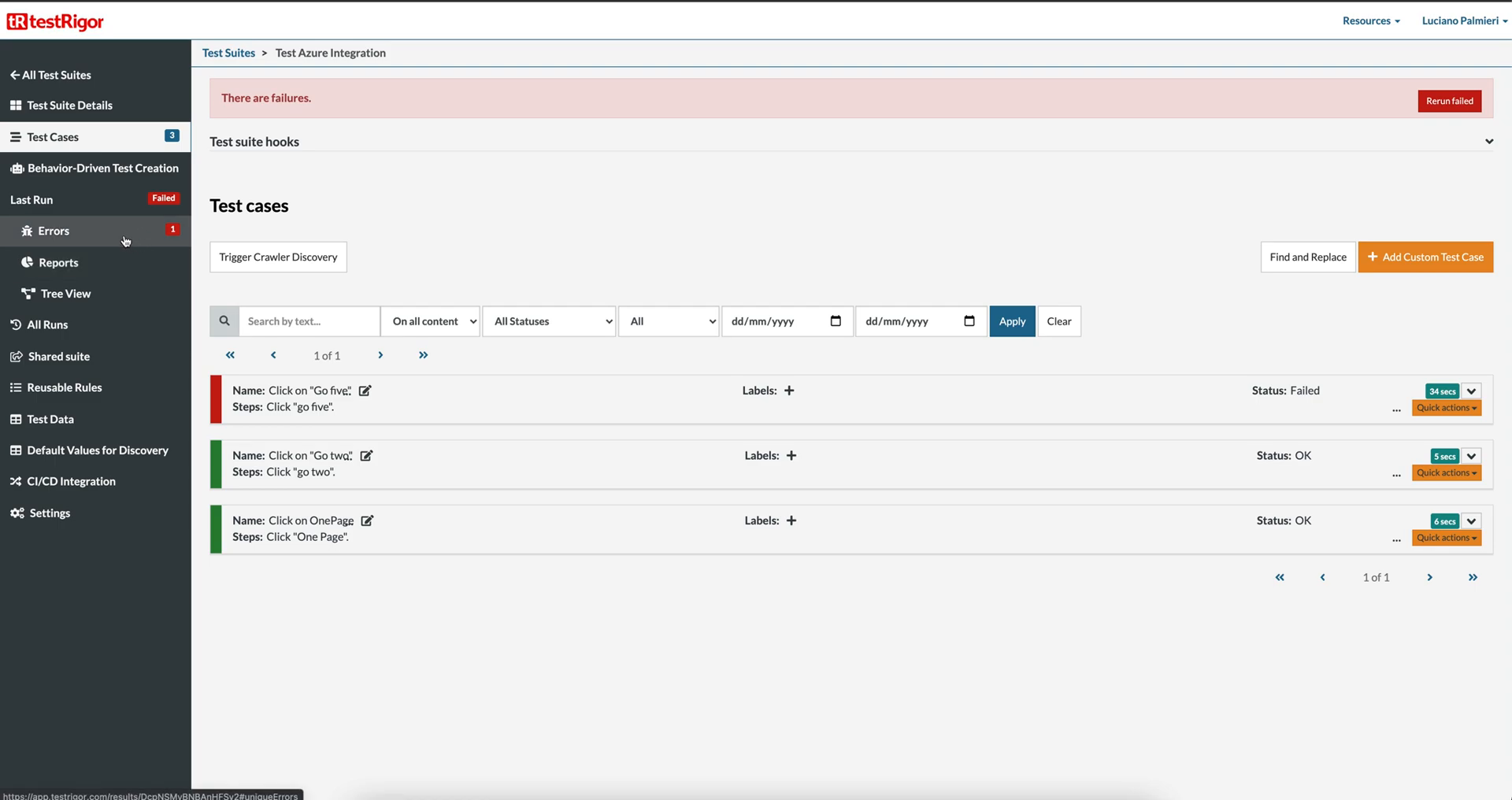
Open the last run's Errors page listing the single active blocker.
left_click(53, 231)
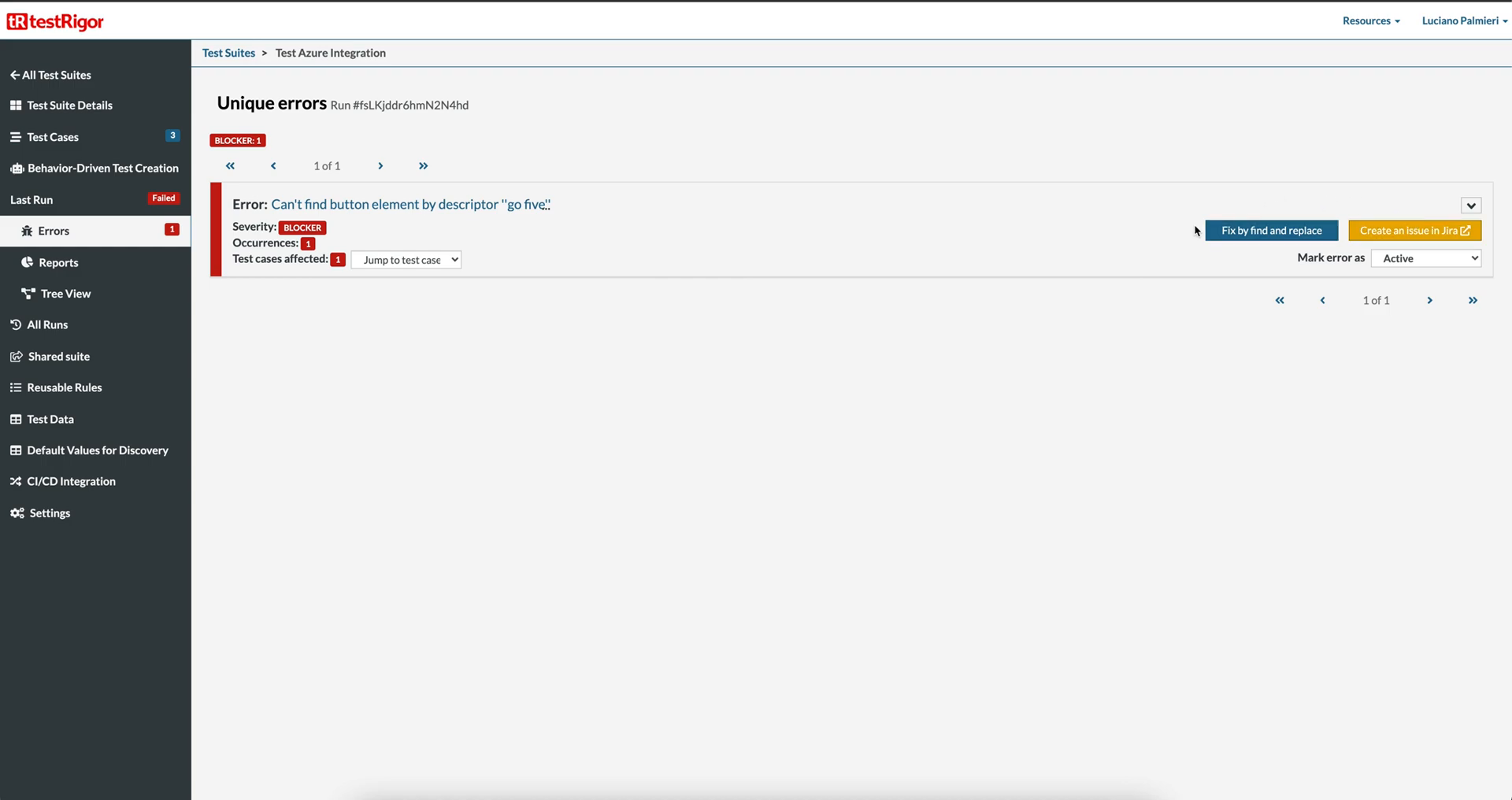
mouse_move(1247, 196)
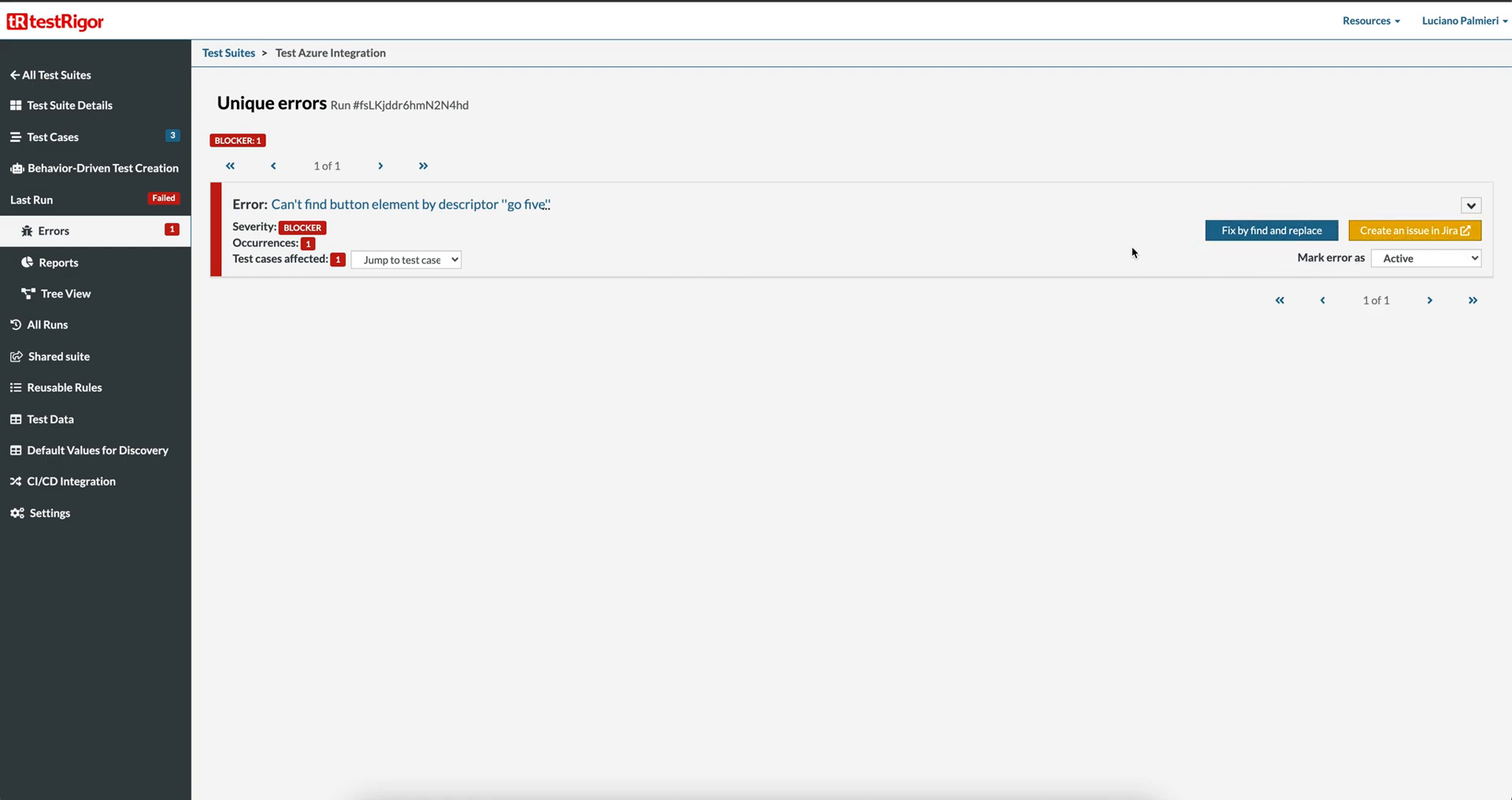
mouse_move(55, 539)
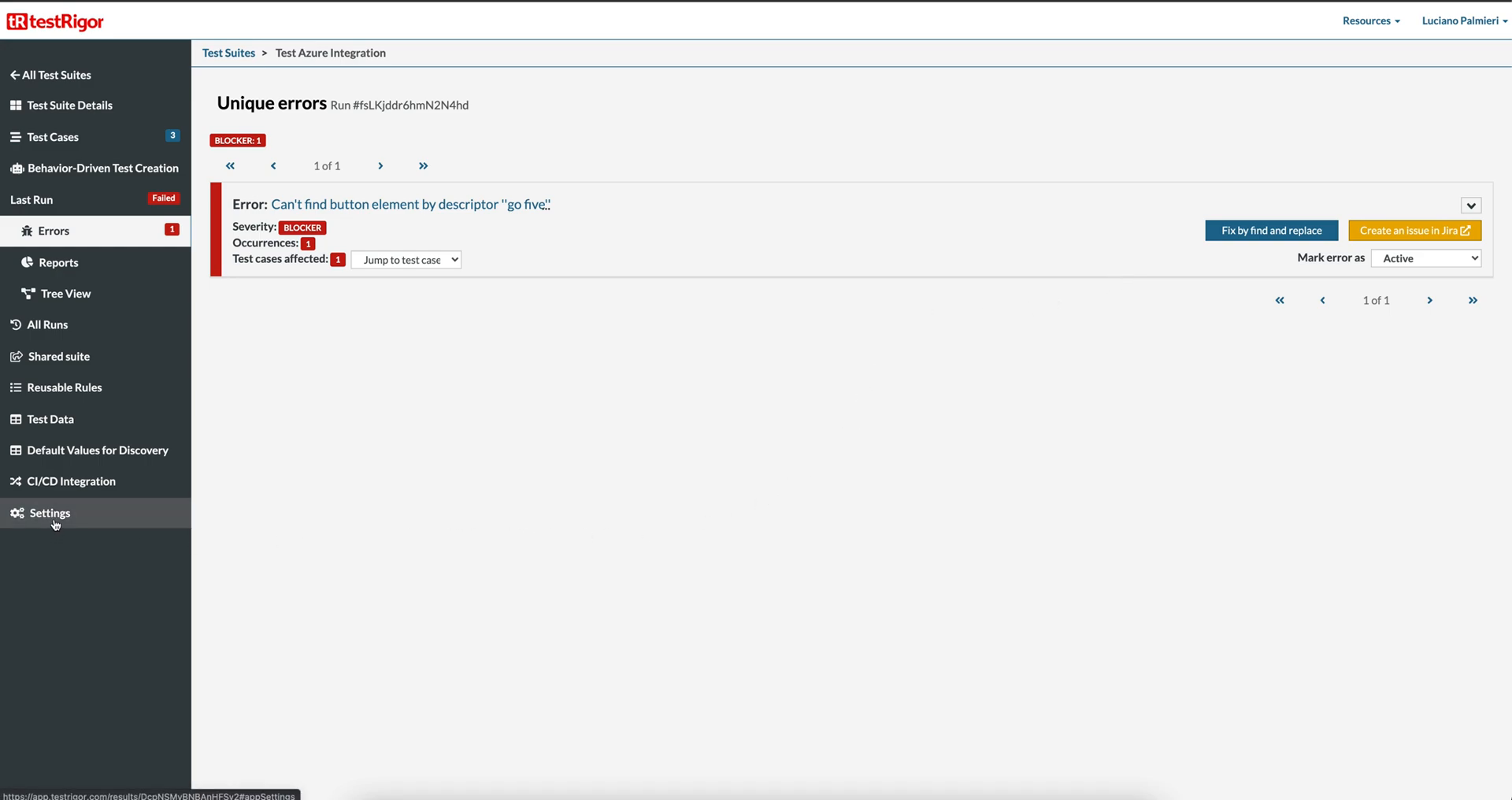
Enable 'Allow Azure DevOps integration' on the suite's Integrations settings tab.
left_click(48, 511)
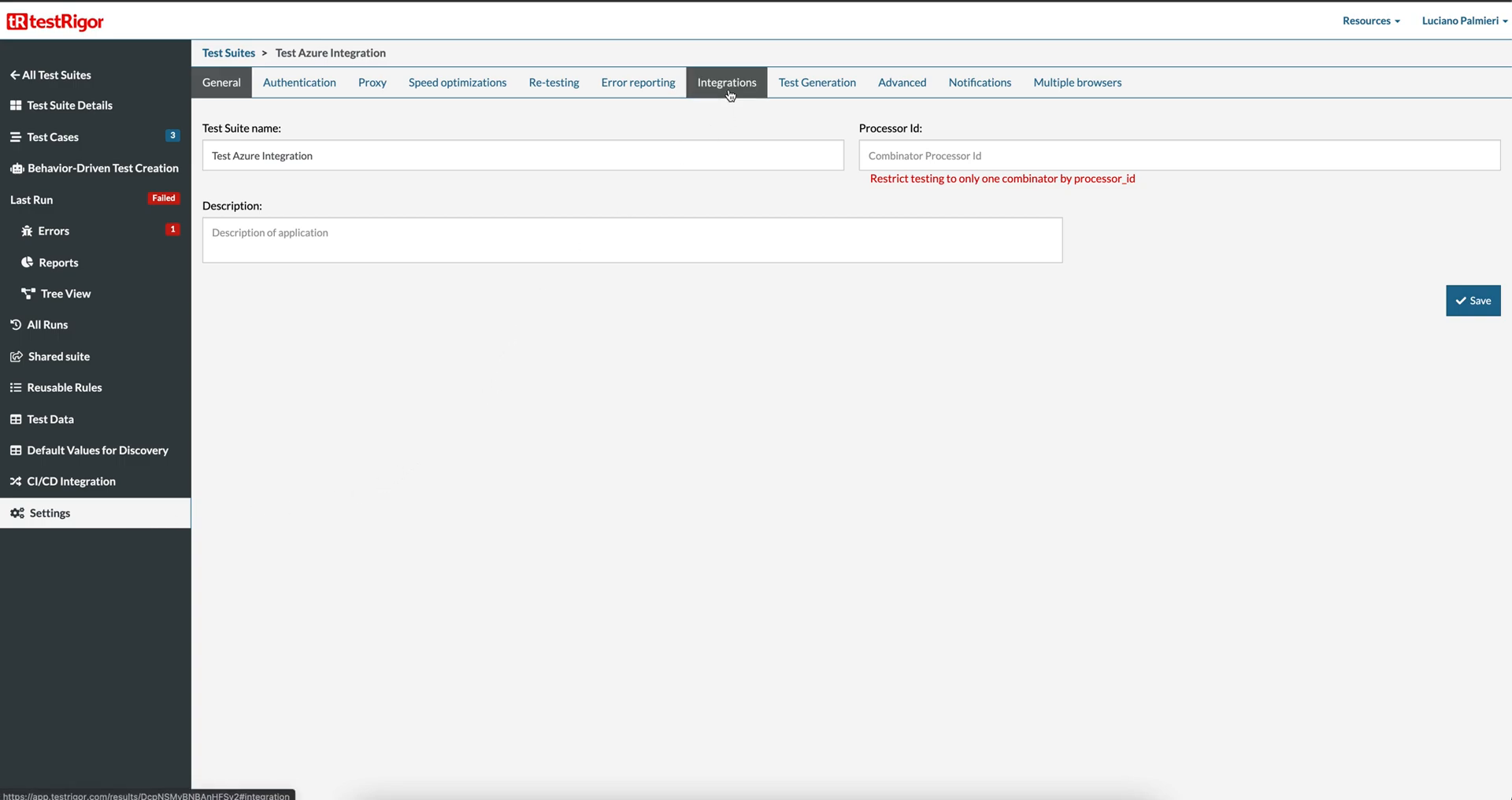
left_click(726, 81)
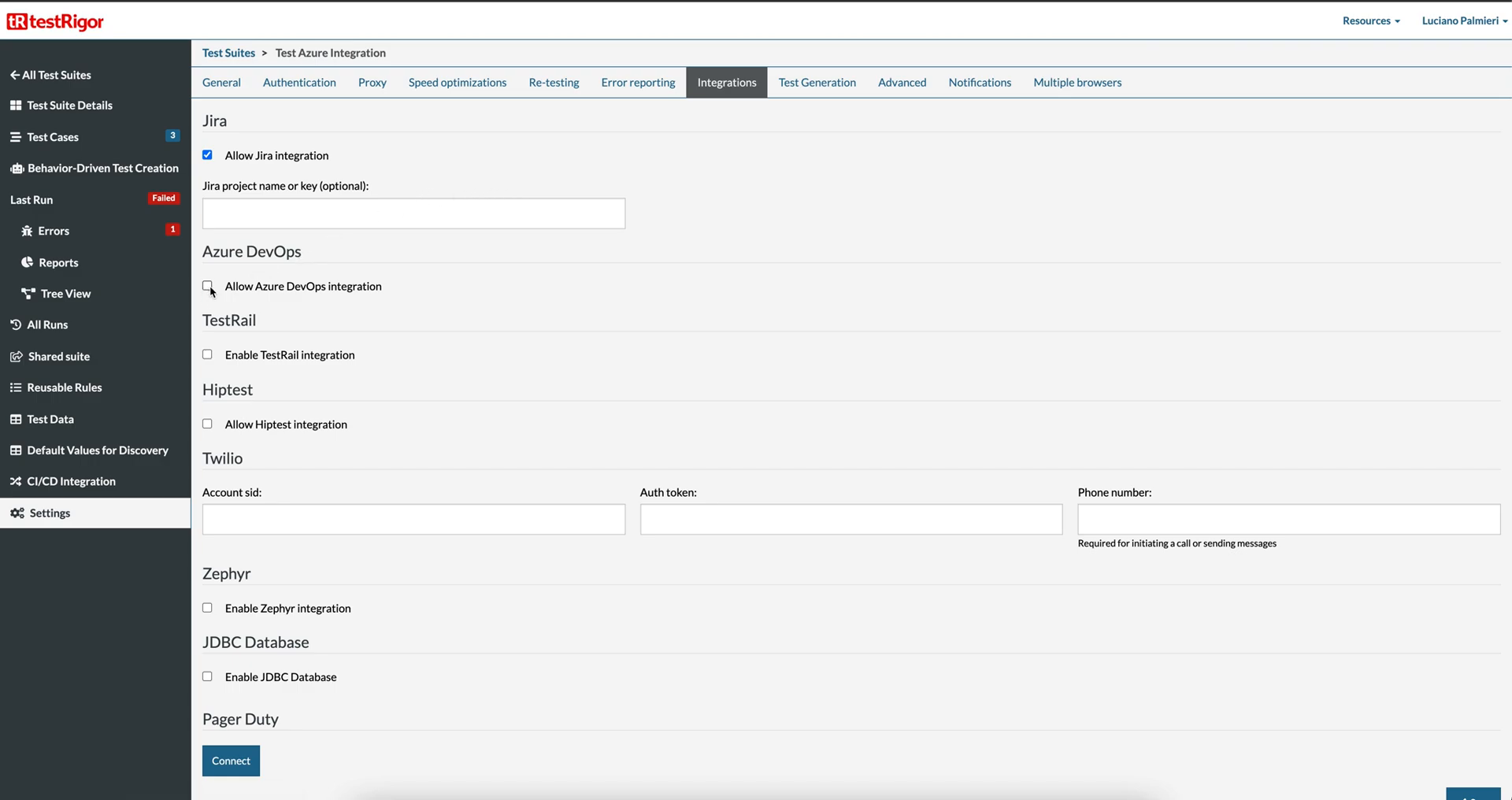
left_click(206, 287)
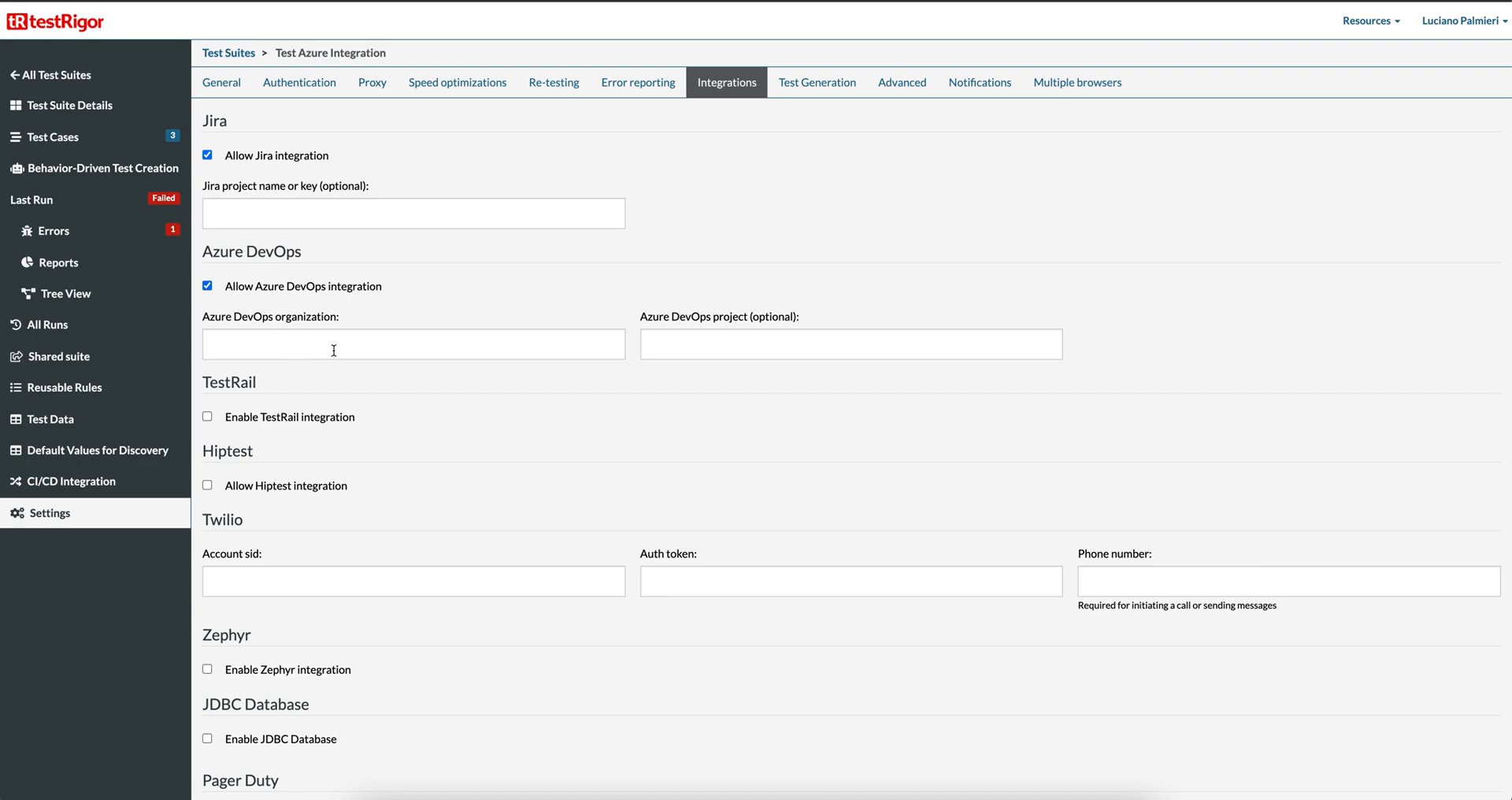
Set the Azure DevOps organization to 'lucianotestrigor' from the suggestions.
left_click(413, 344)
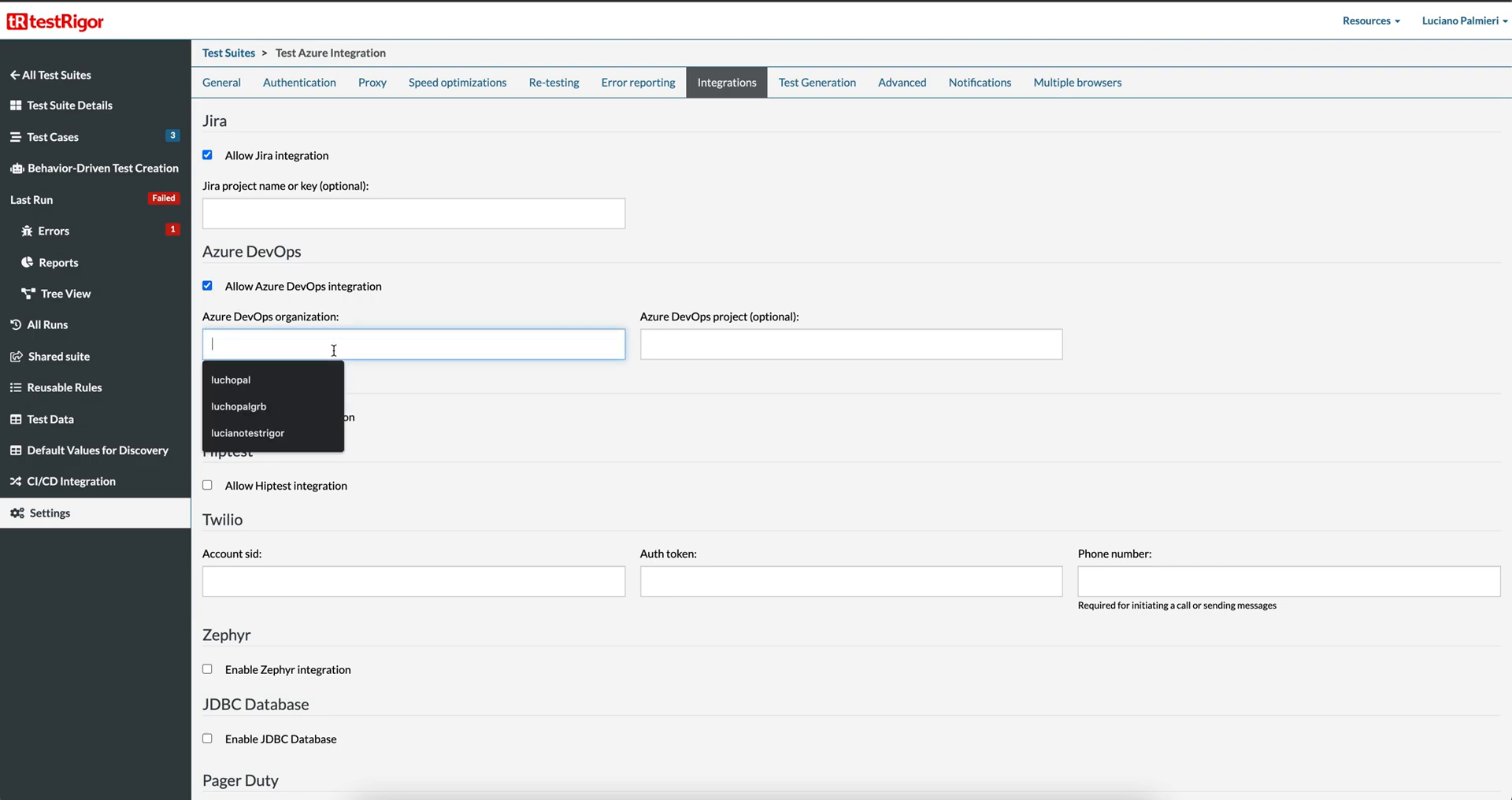
type("lucian")
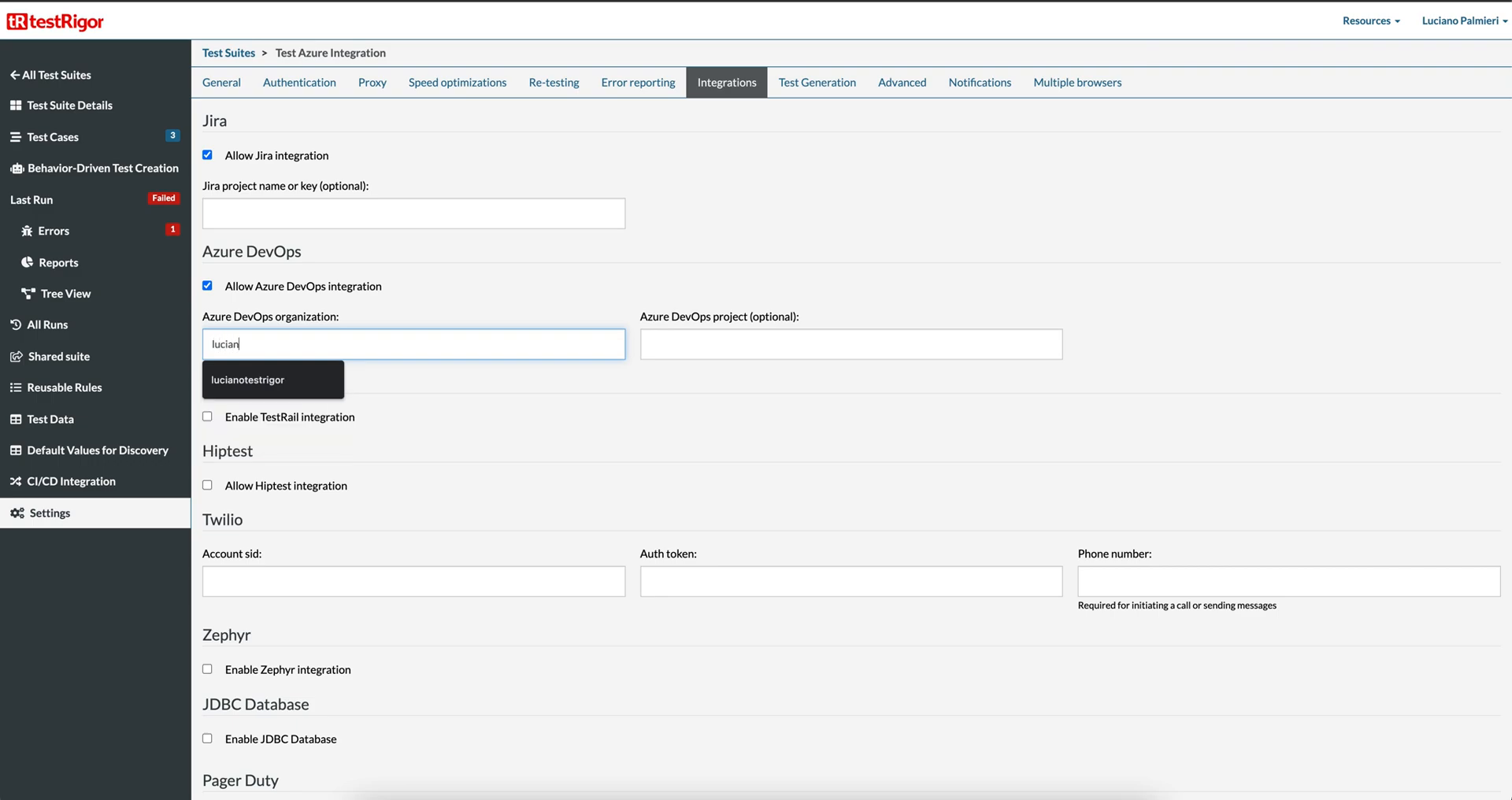
type("otest")
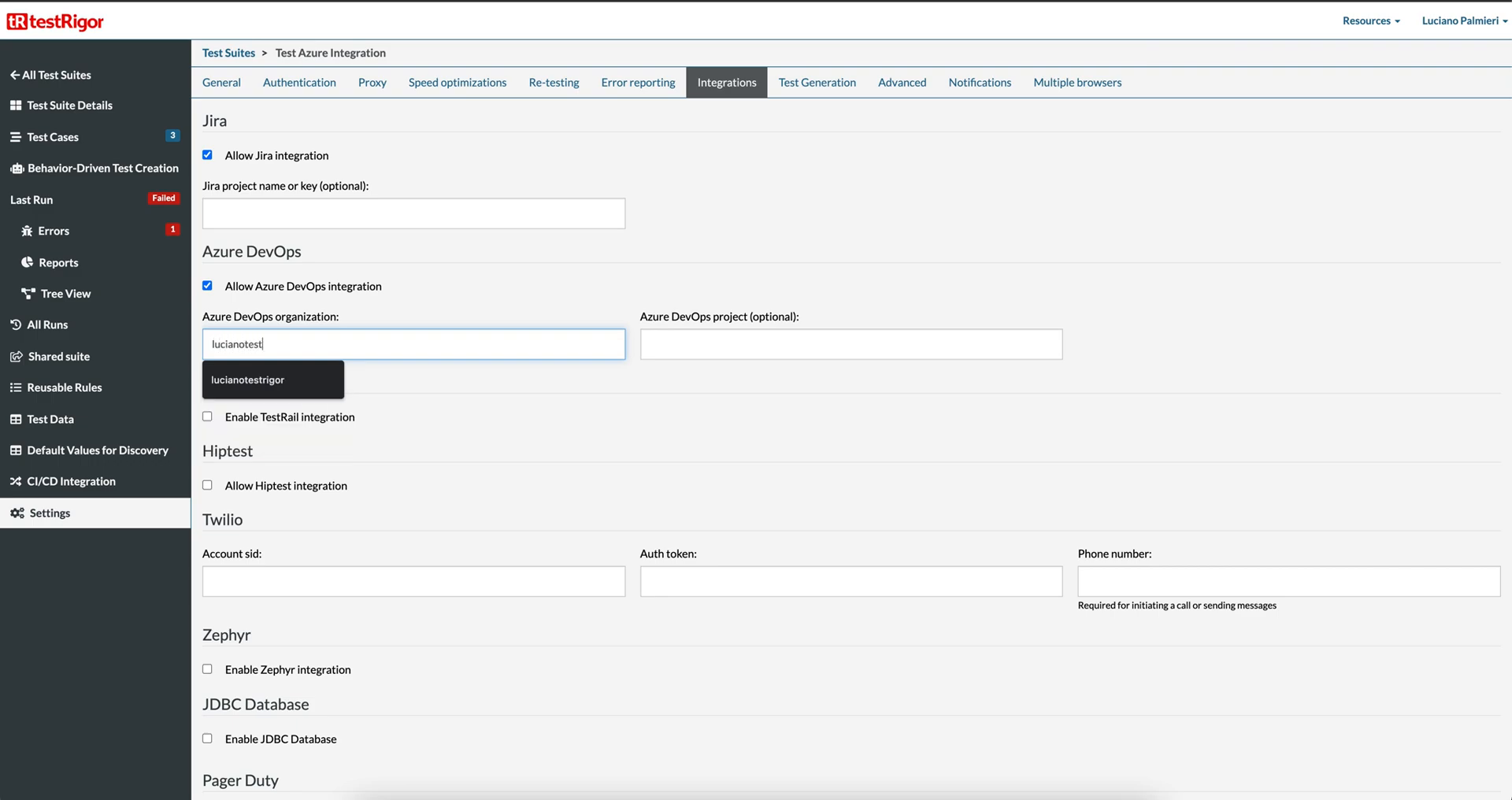
type("ri")
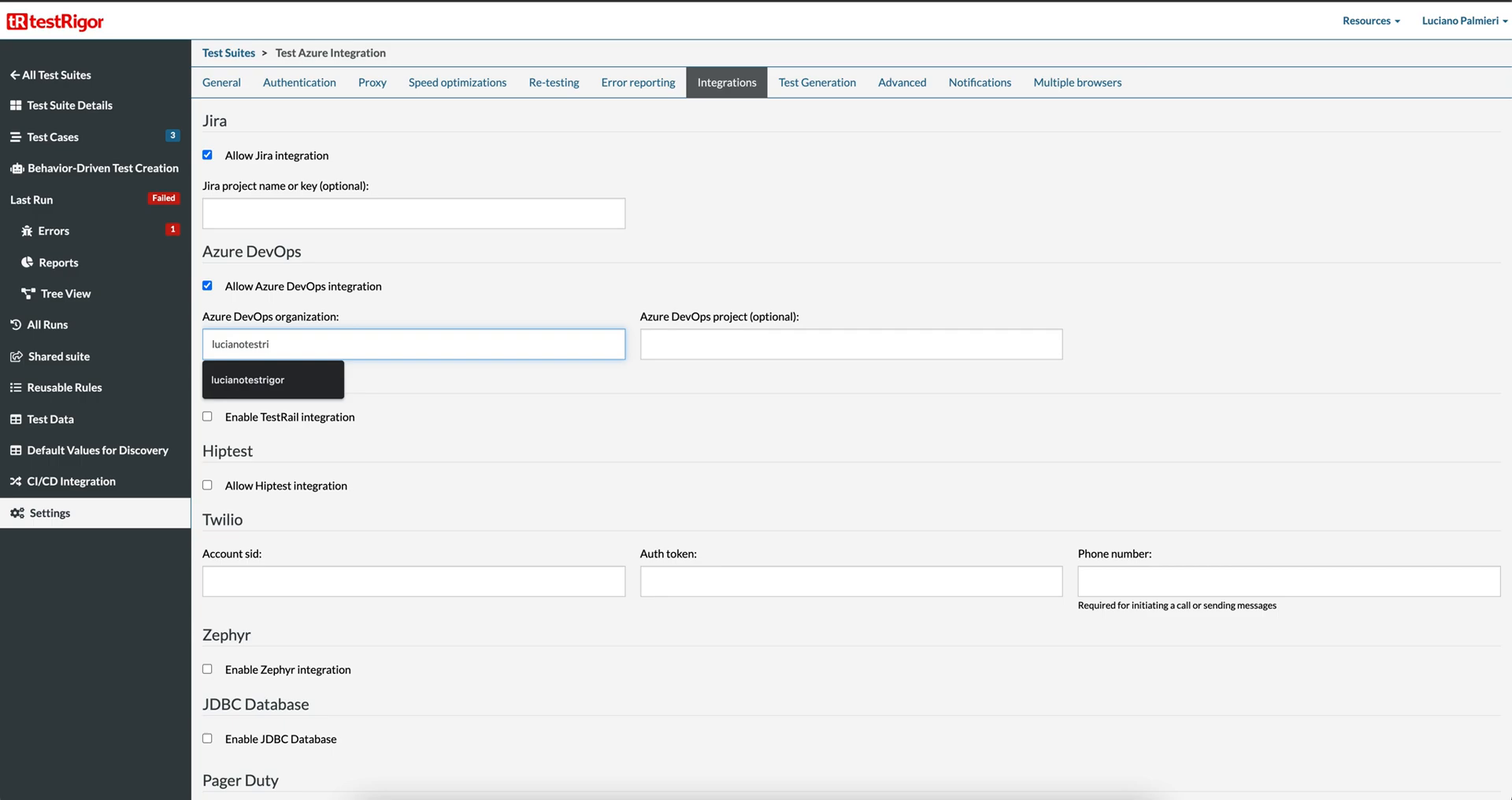
left_click(271, 379)
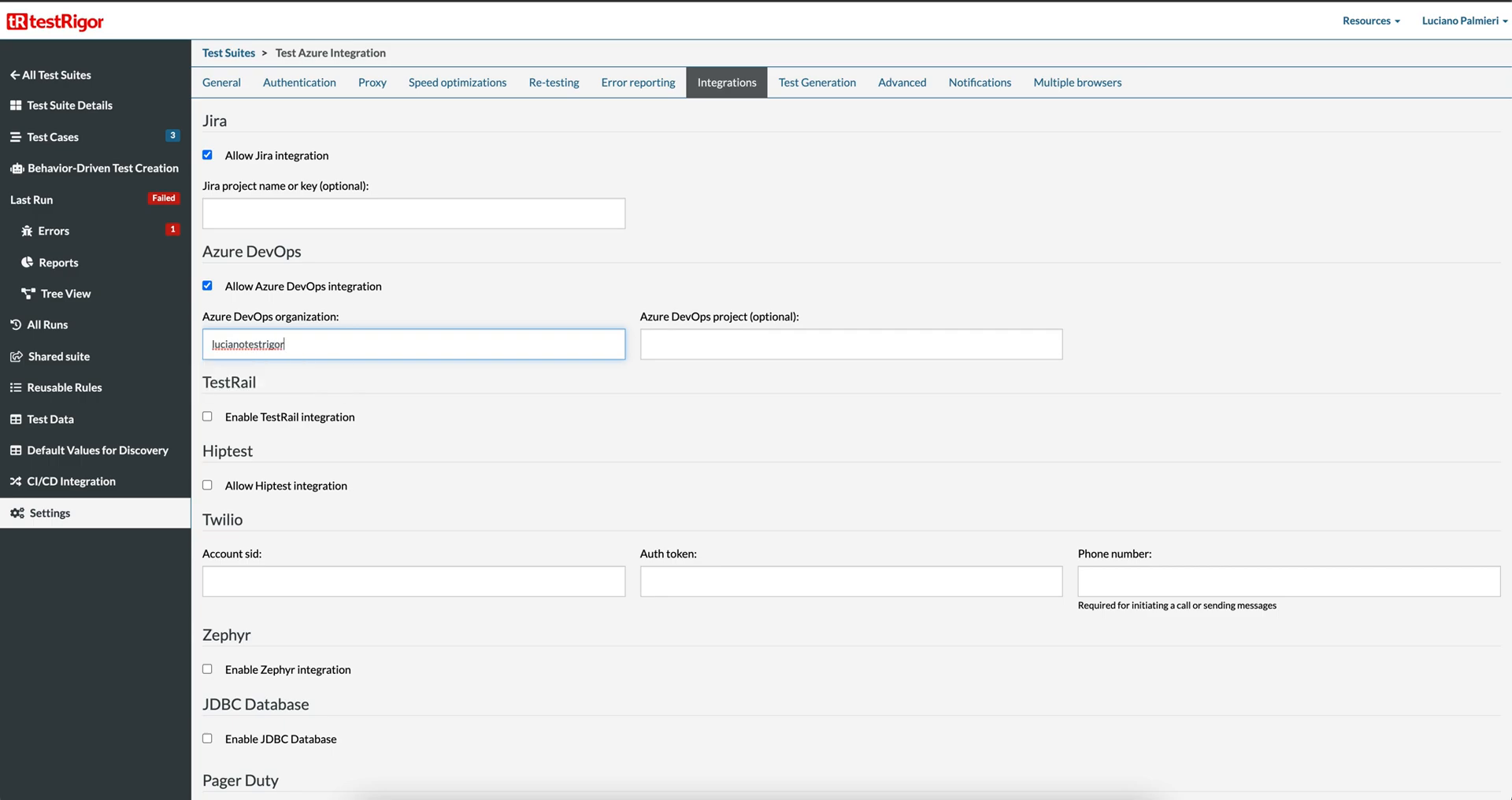
left_click(850, 344)
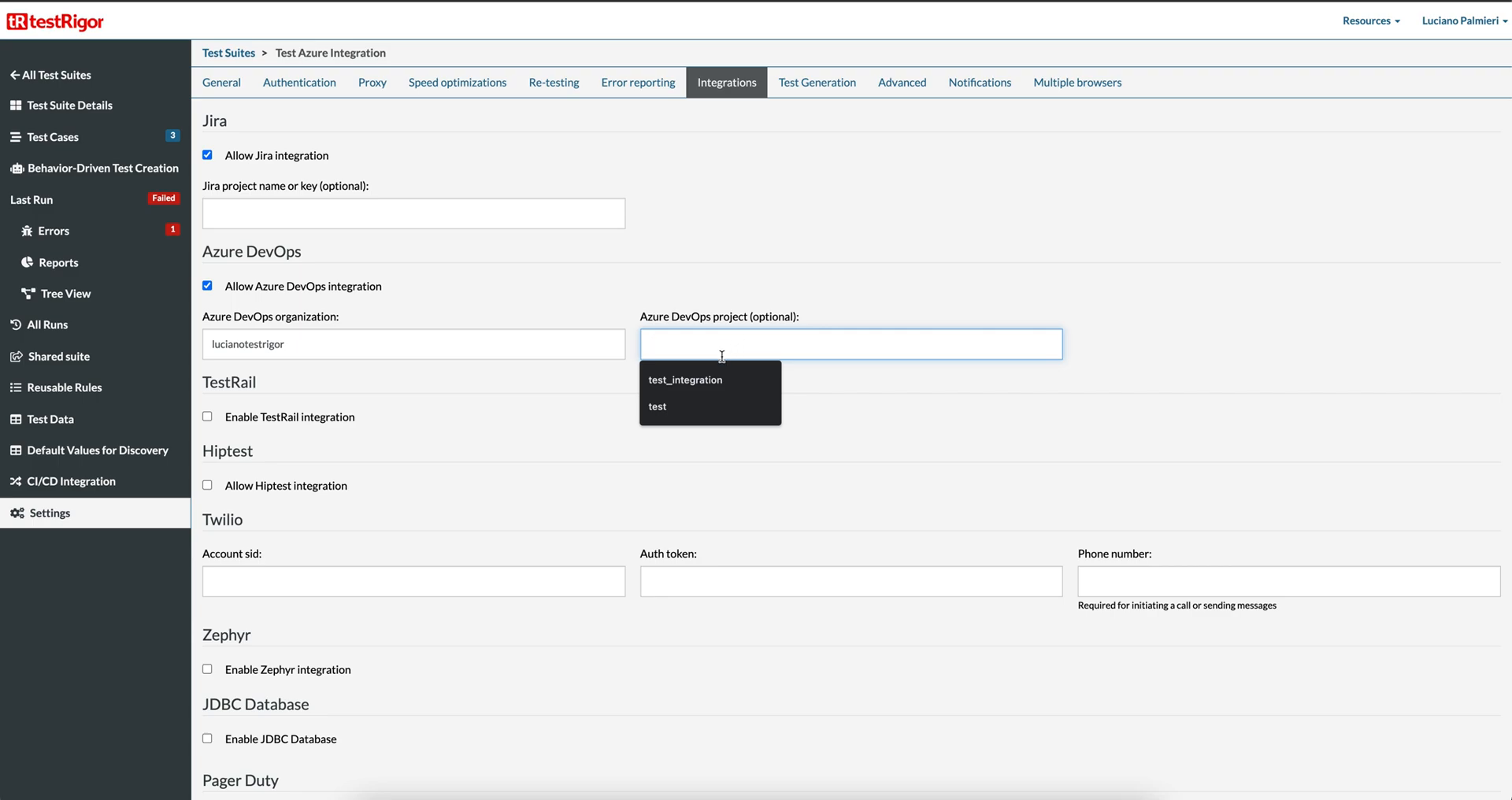
Choose project 'test_integration' and save the integration settings.
left_click(684, 378)
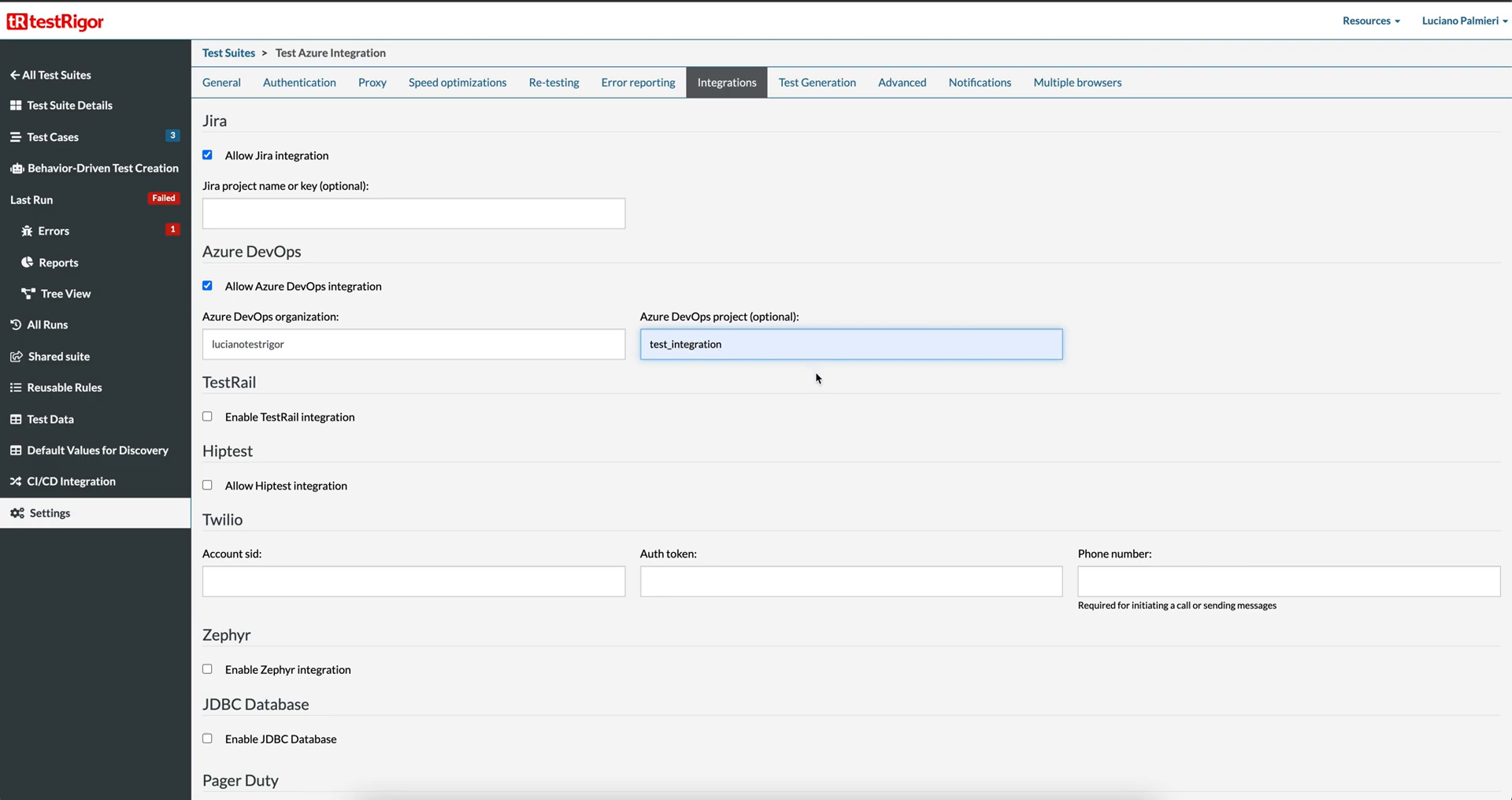
scroll("down", 3)
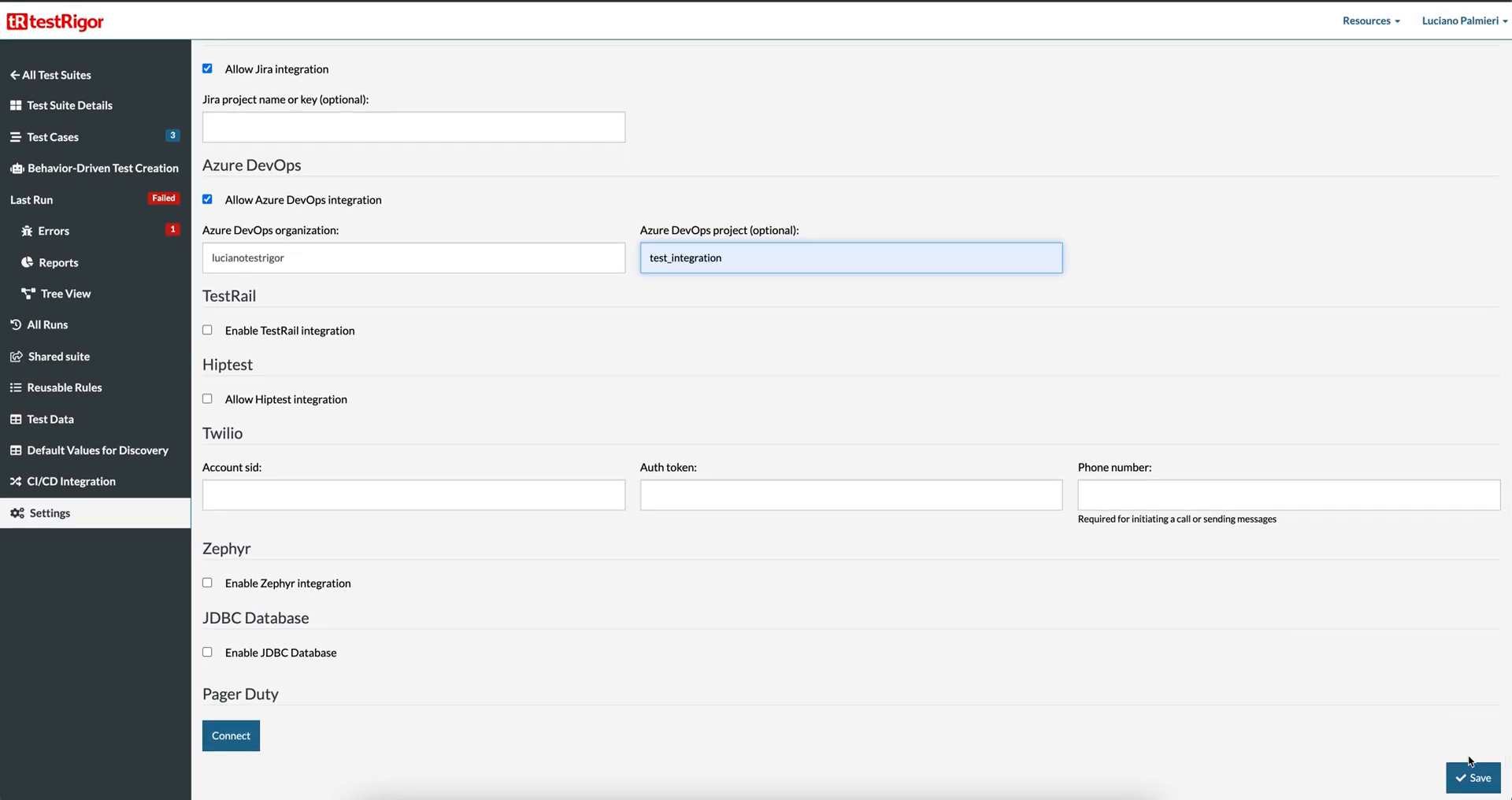
left_click(1474, 777)
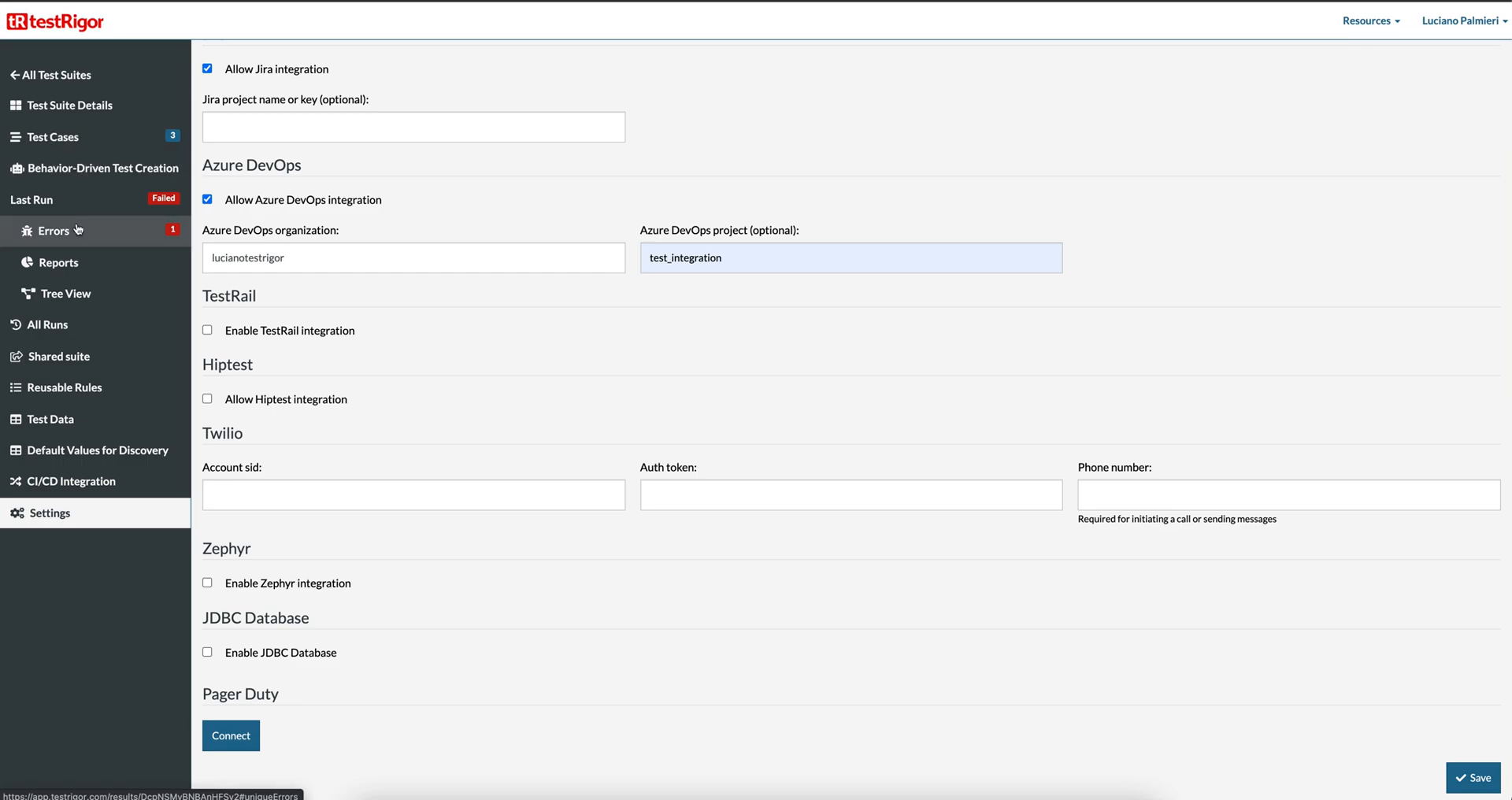
Return to the last run's Errors page, now offering Azure DevOps sign-in.
left_click(53, 230)
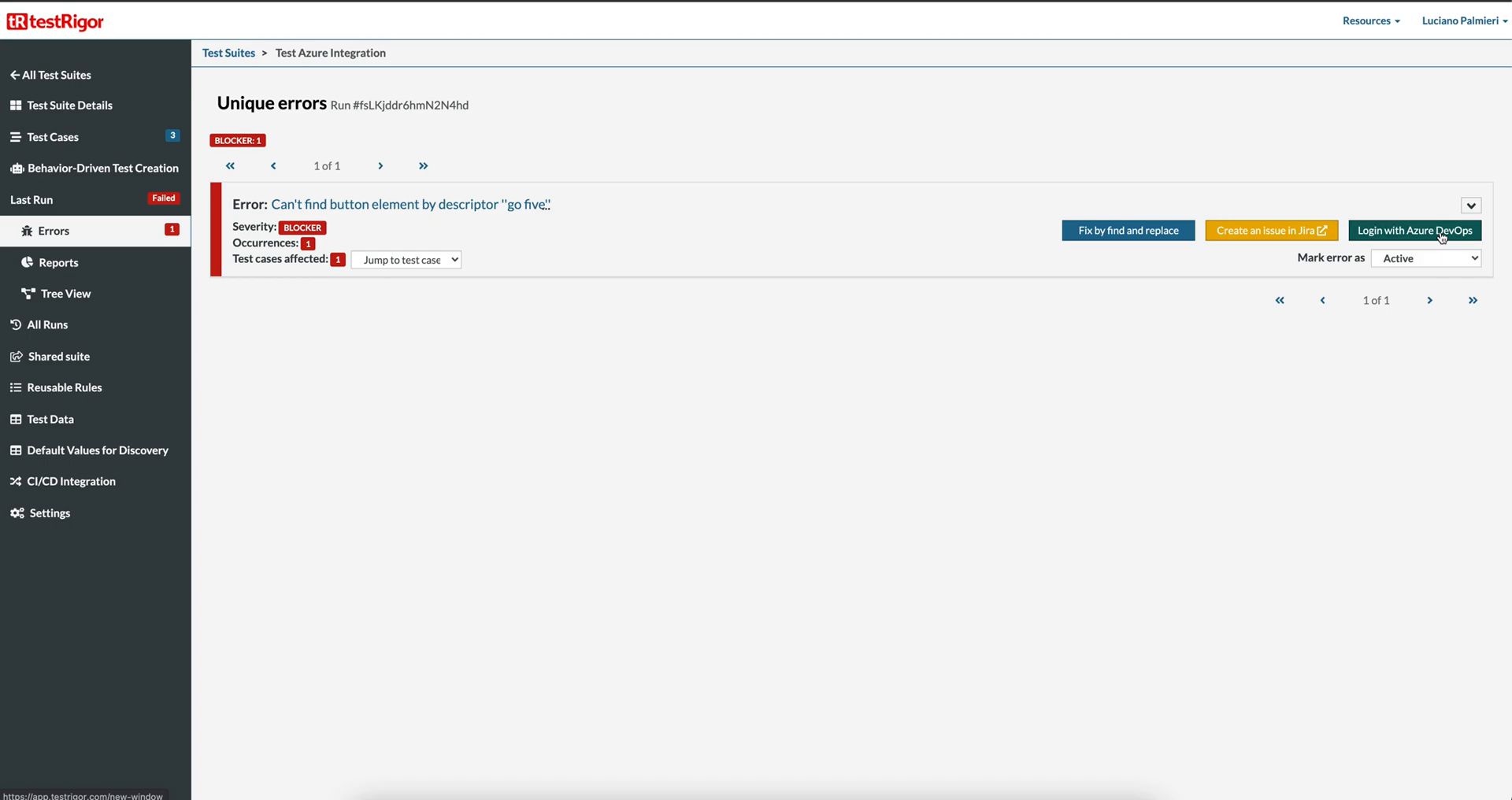
Start Azure DevOps sign-in for the blocker error and enter the Microsoft account e-mail.
left_click(1414, 231)
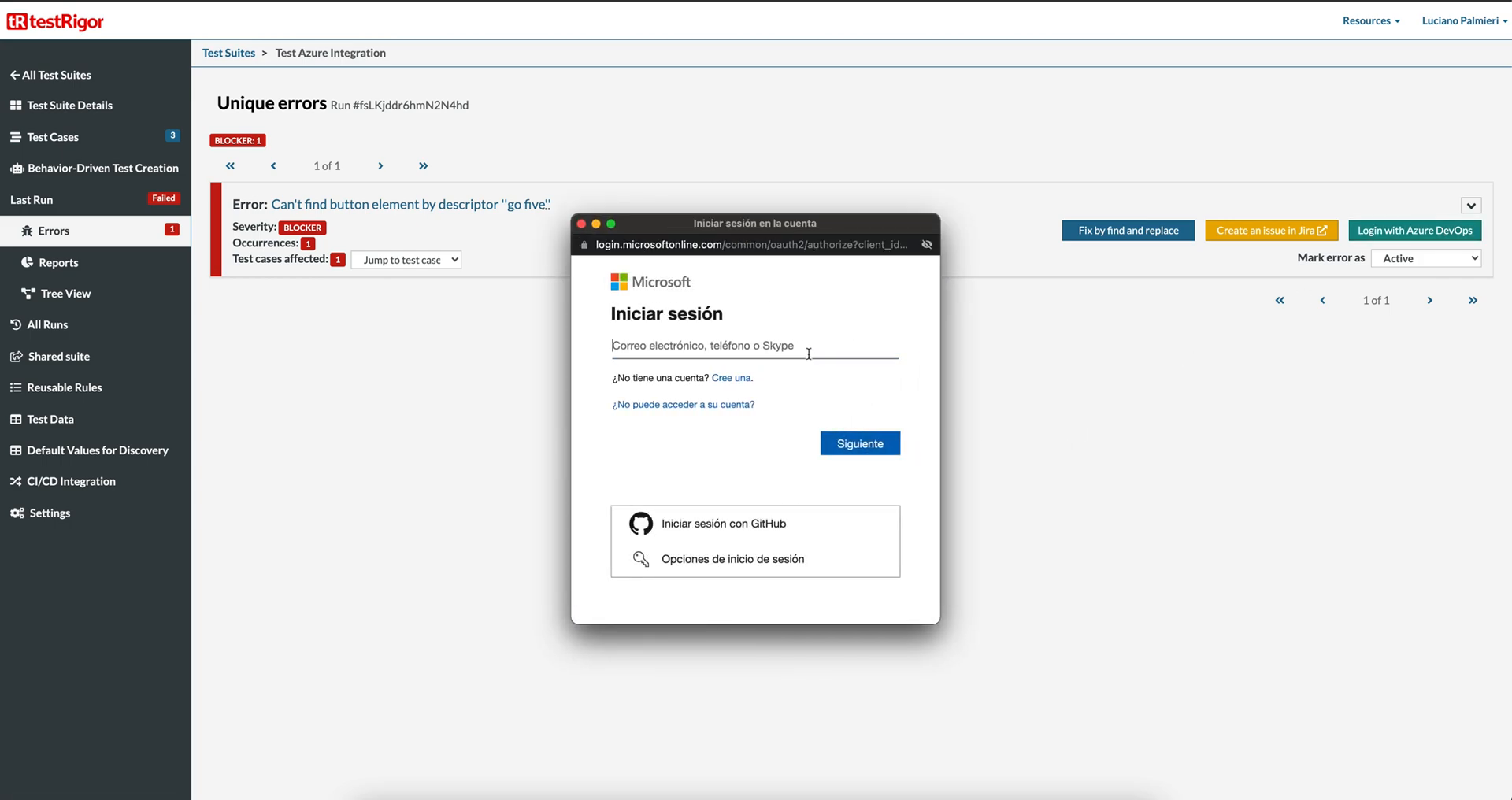
type("luci")
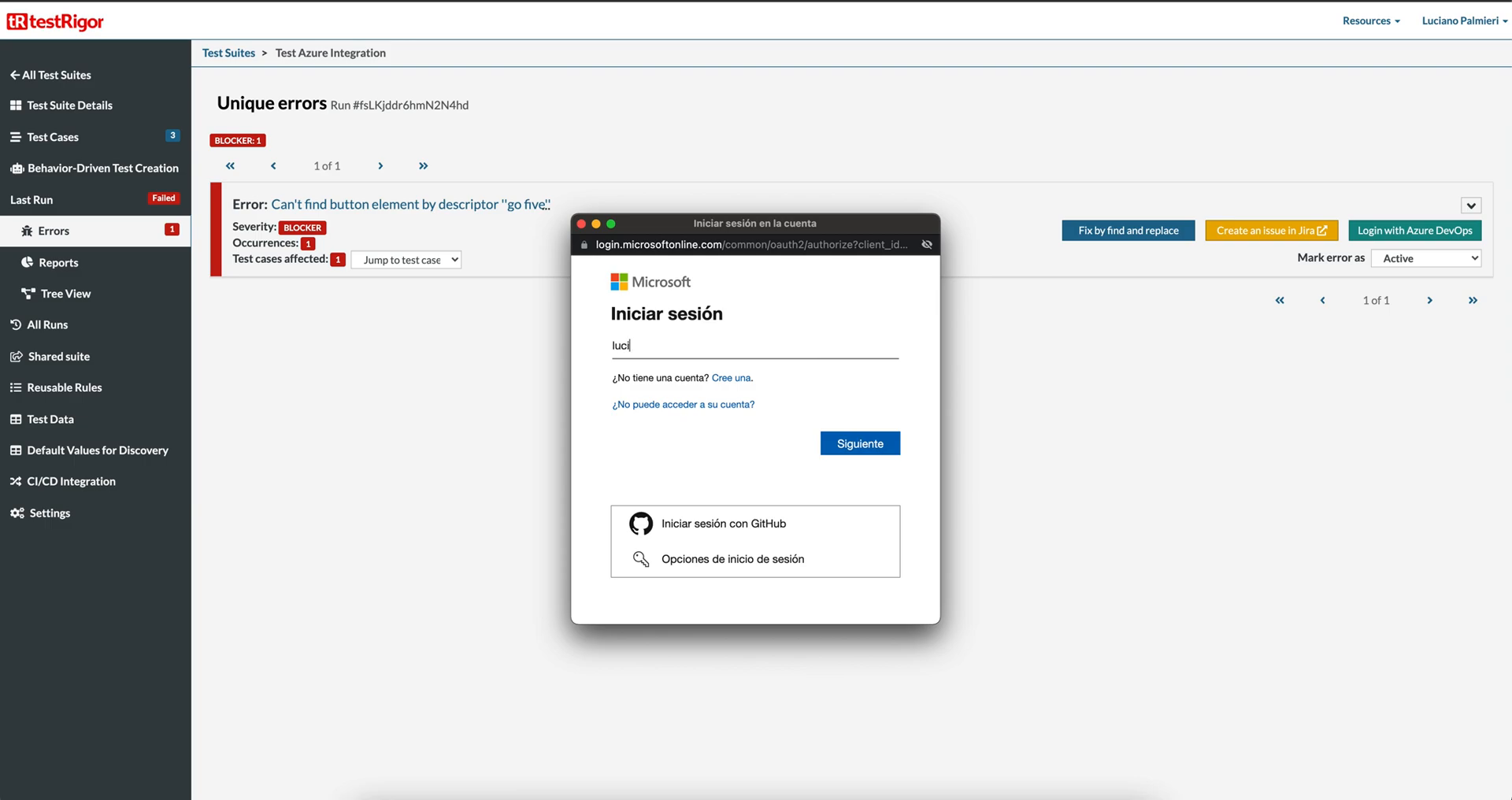
key("Backspace")
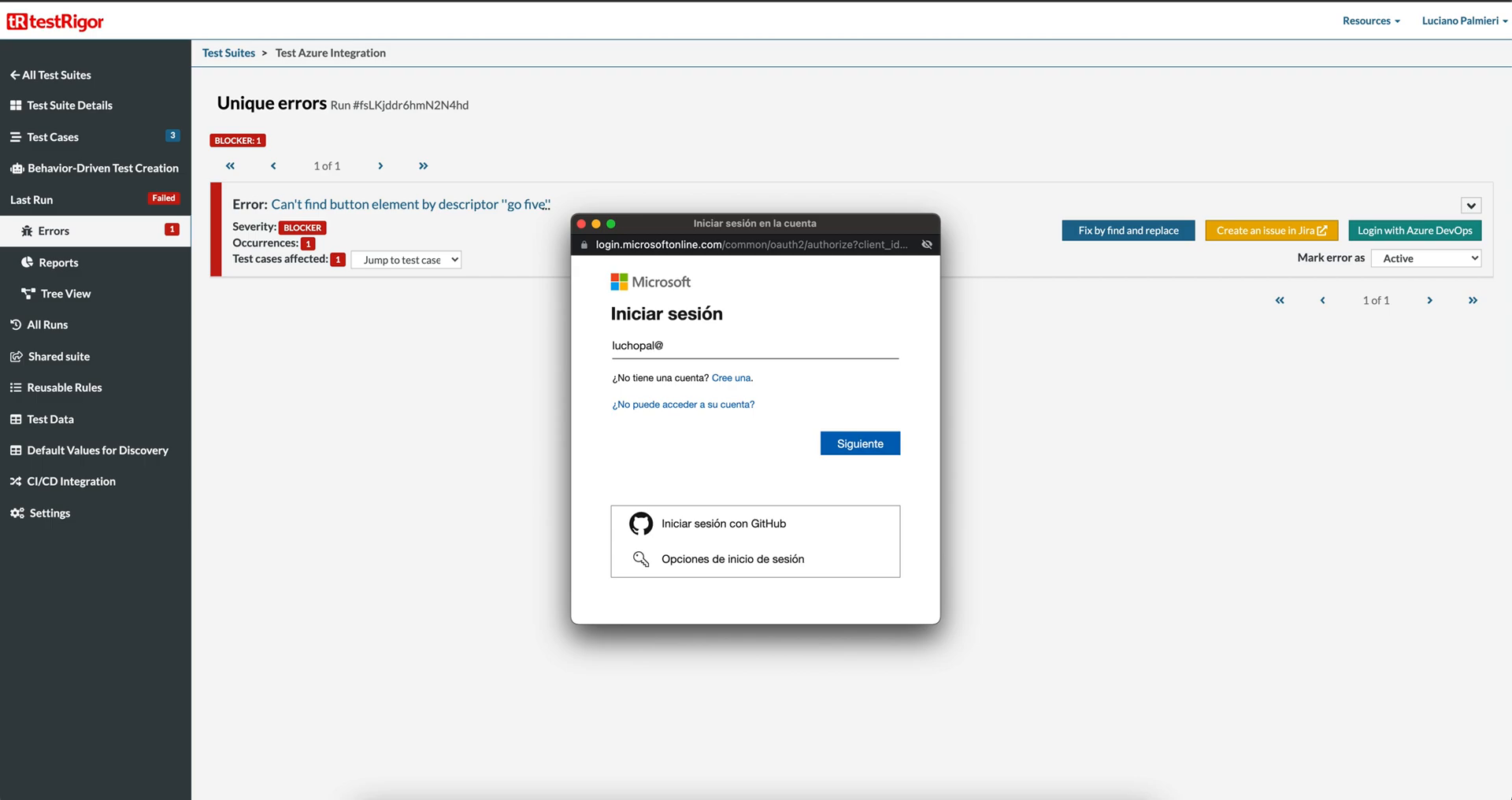
type("msn.com")
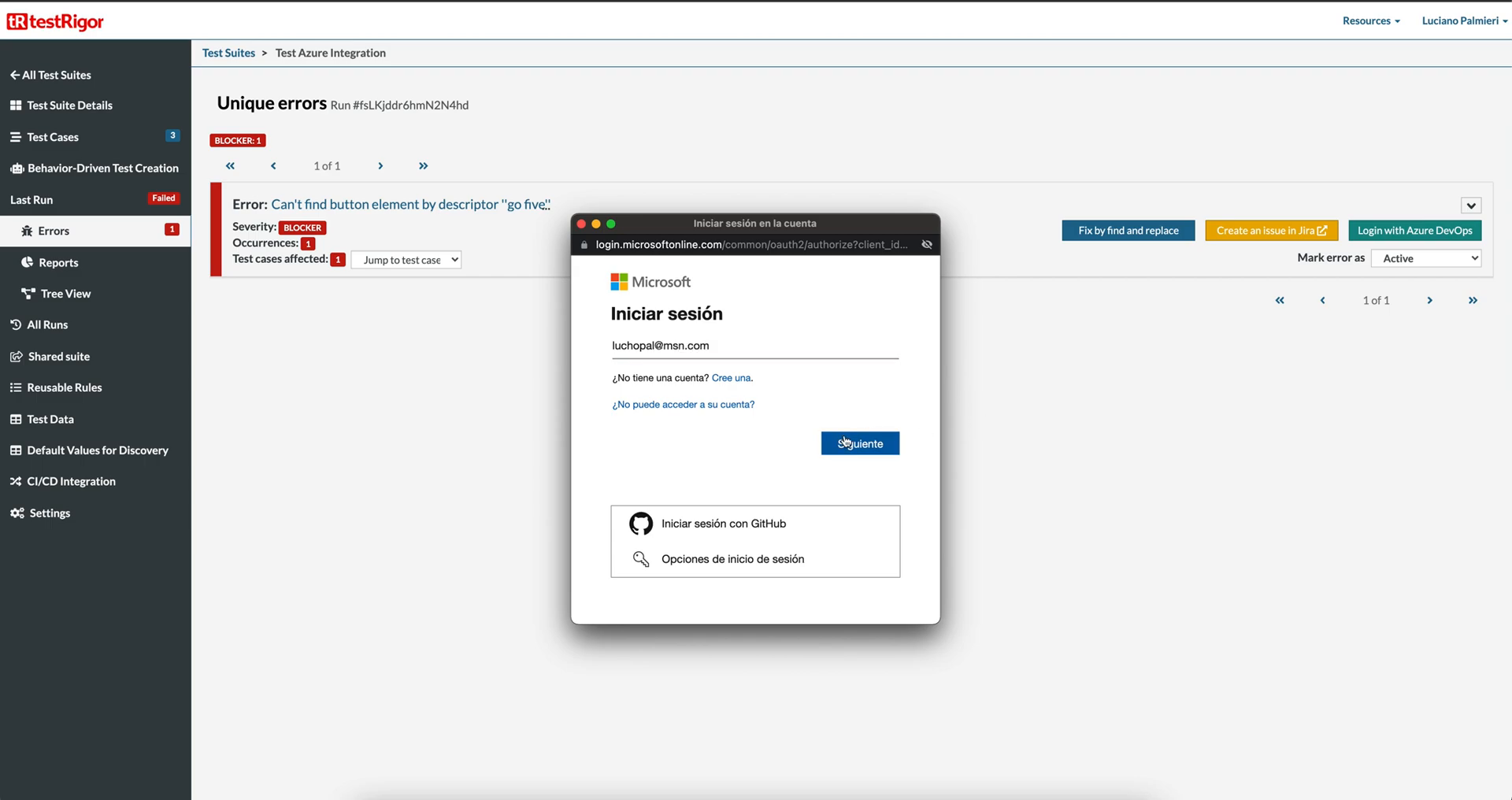
Enter the password, accept the security notice, and choose to stay signed in.
left_click(858, 442)
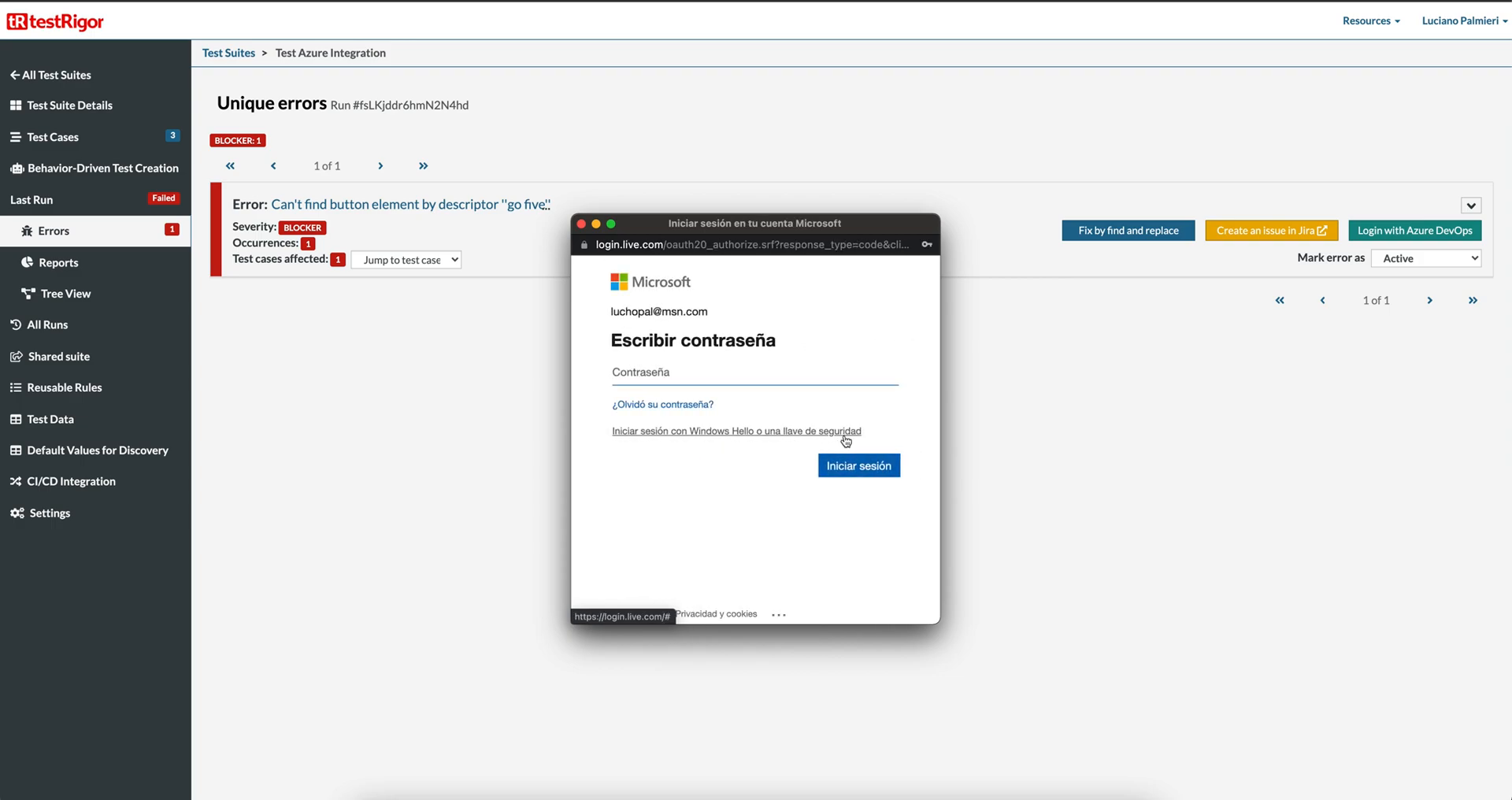
type("•••••")
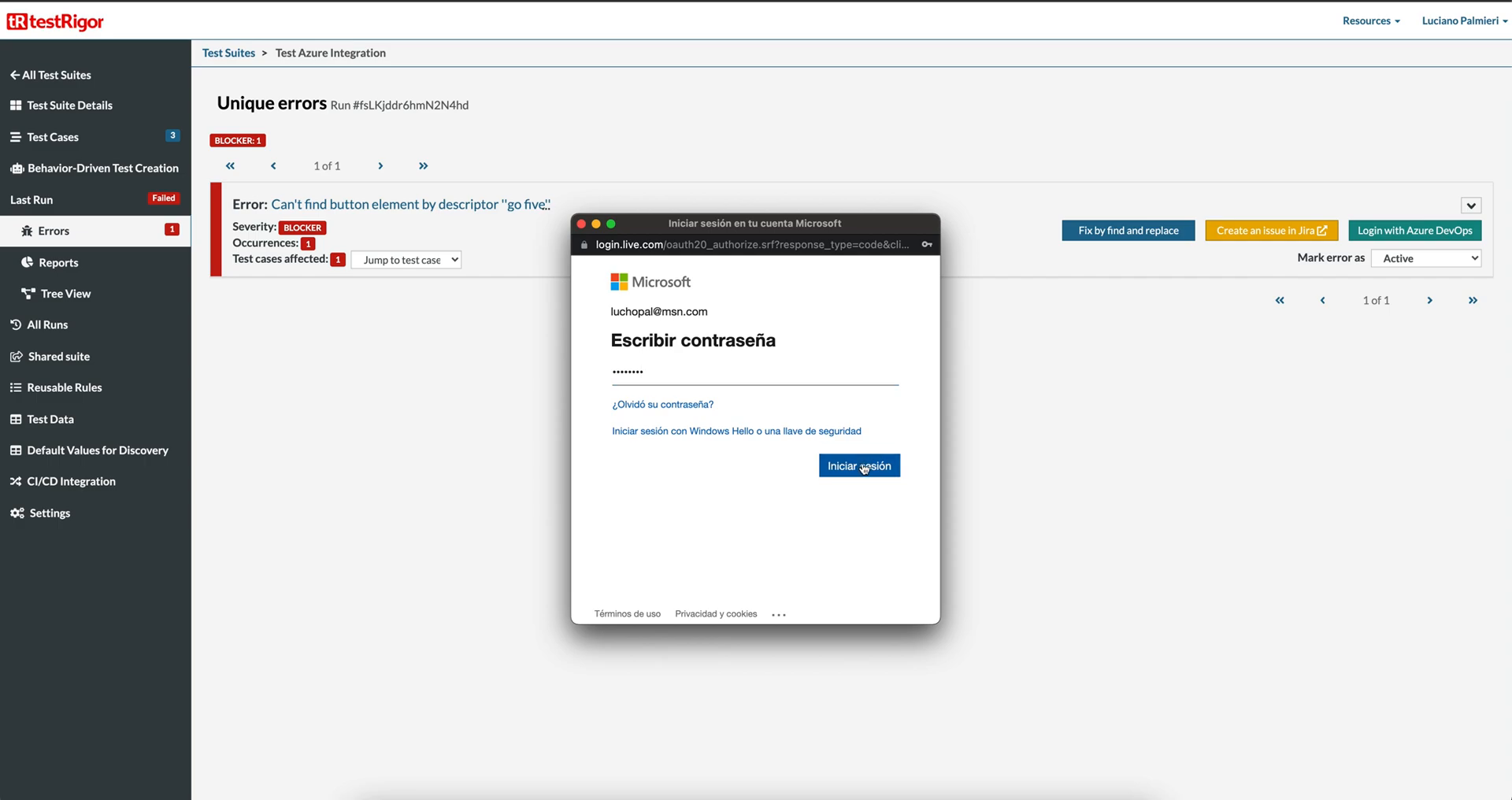
left_click(857, 466)
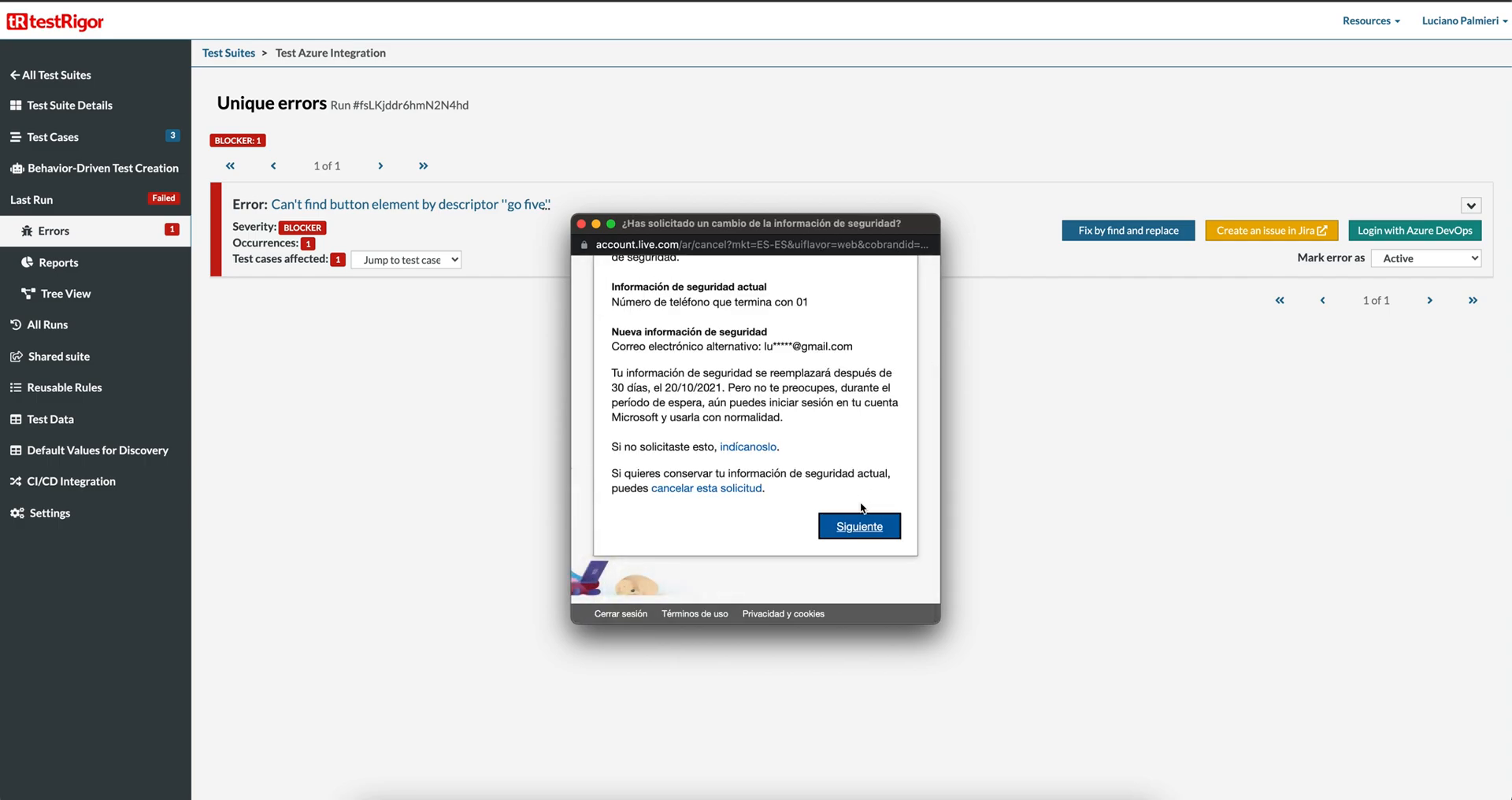
left_click(858, 525)
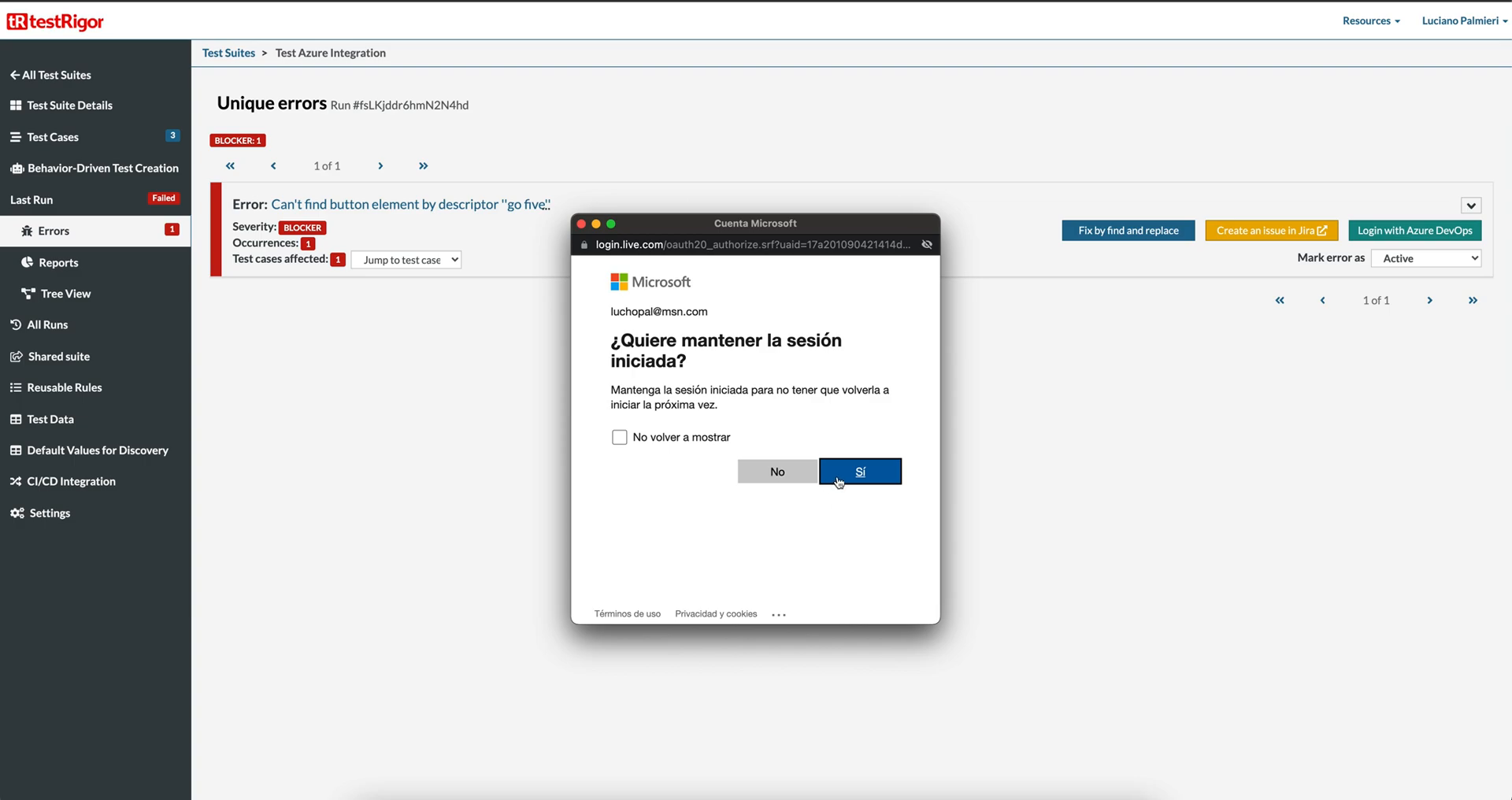
left_click(858, 471)
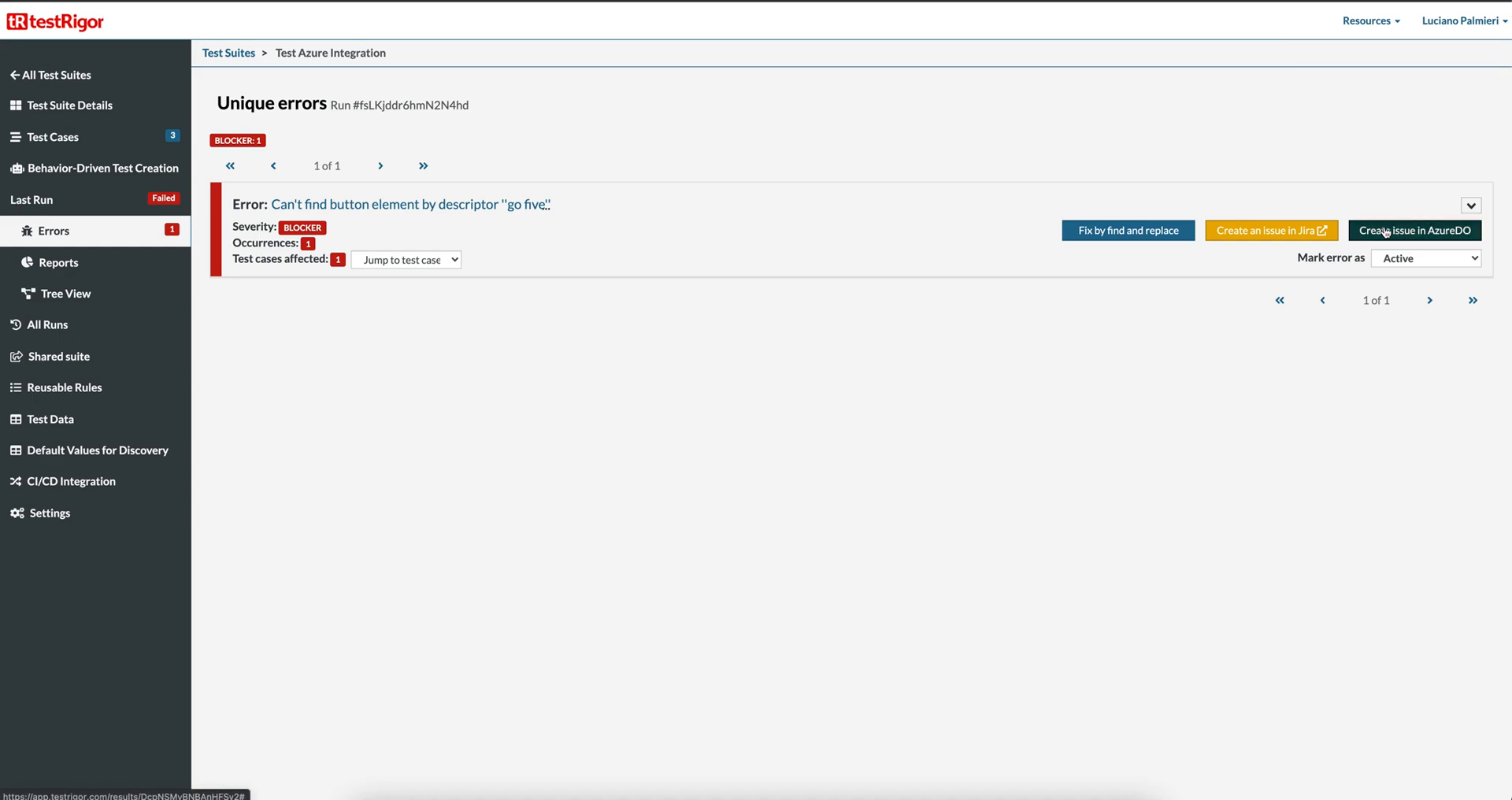
Open the Create Azure DevOps Issue form for the error with project test_integration.
left_click(1413, 231)
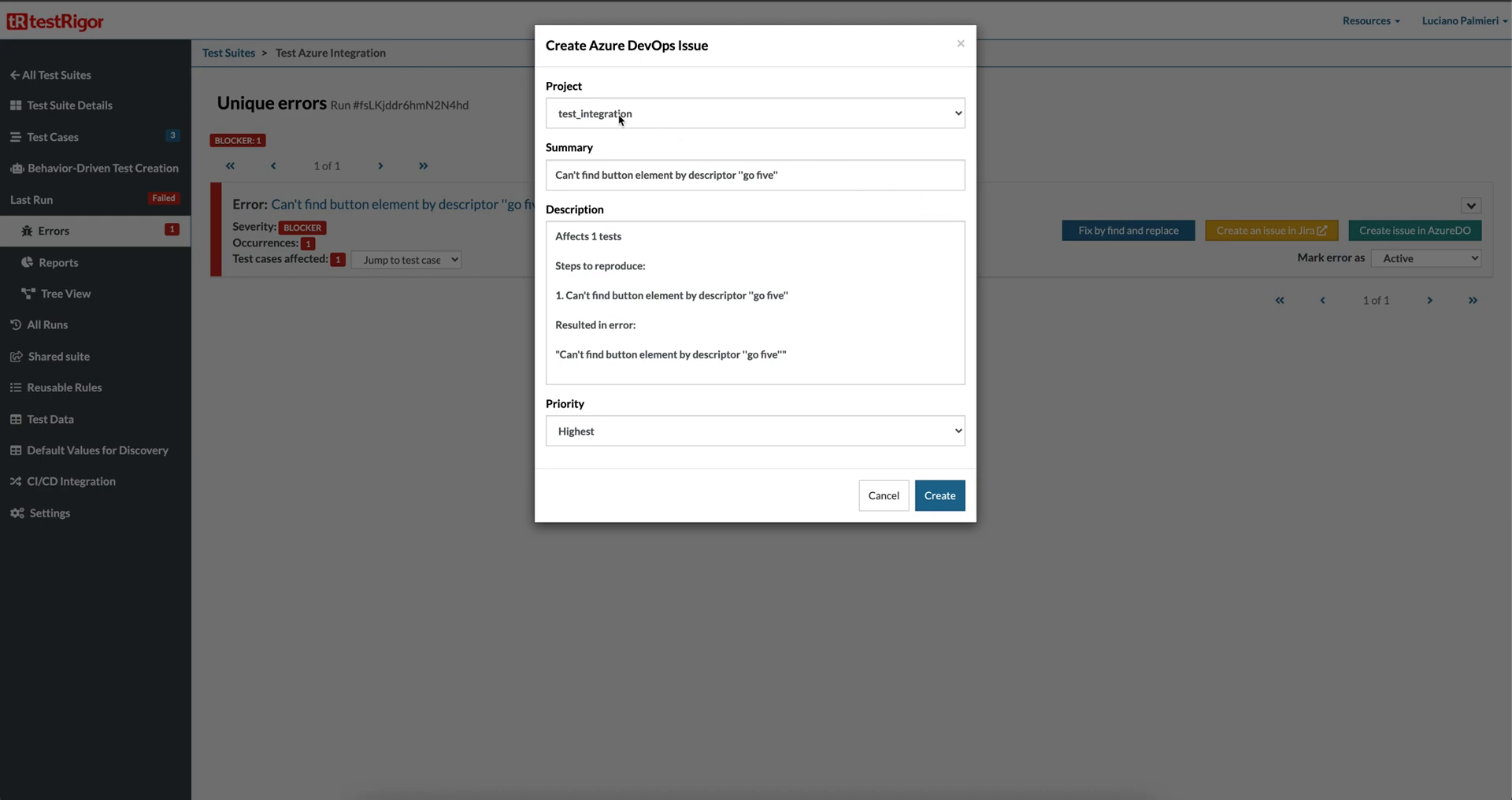
left_click(755, 112)
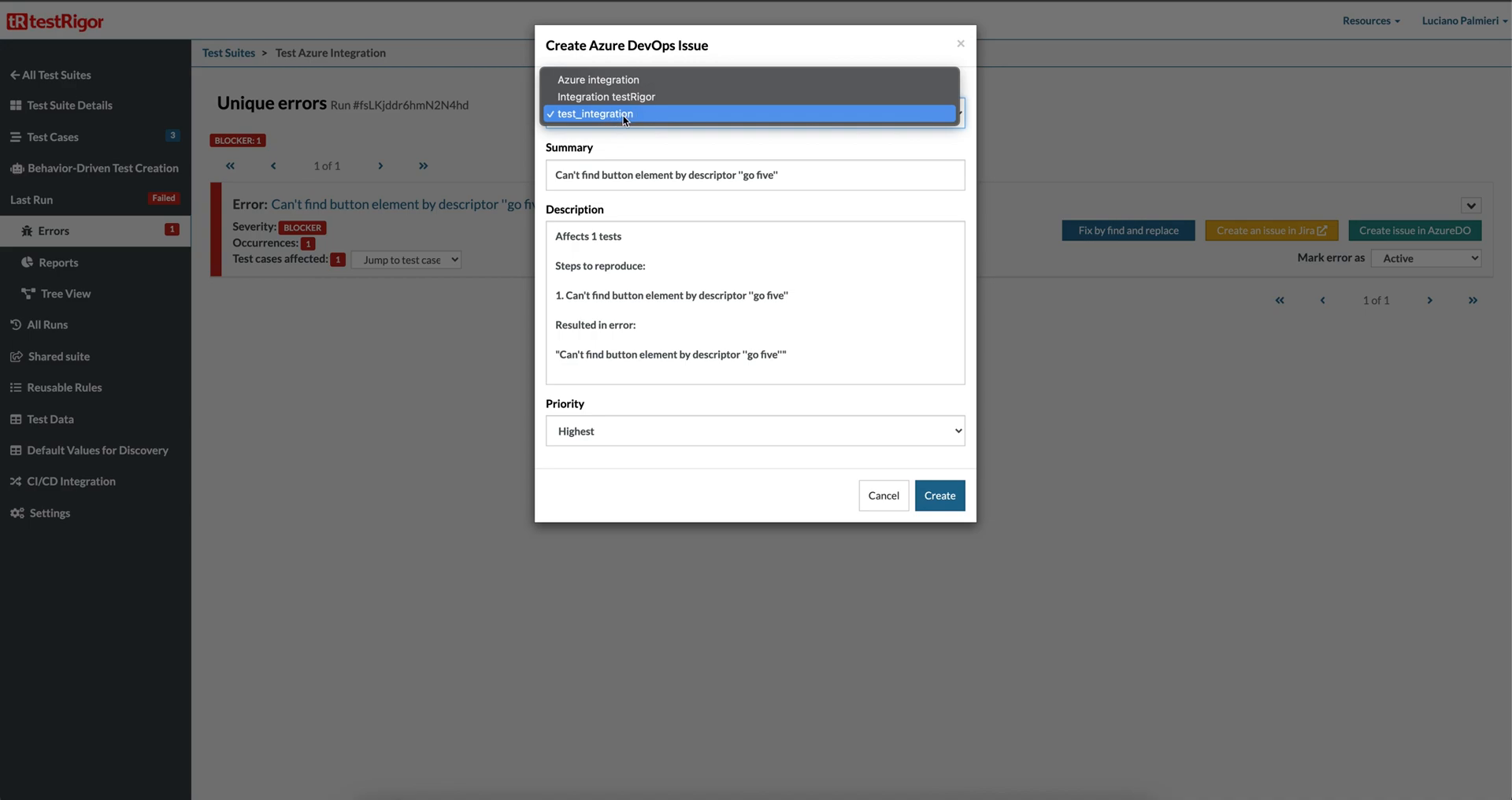
left_click(605, 113)
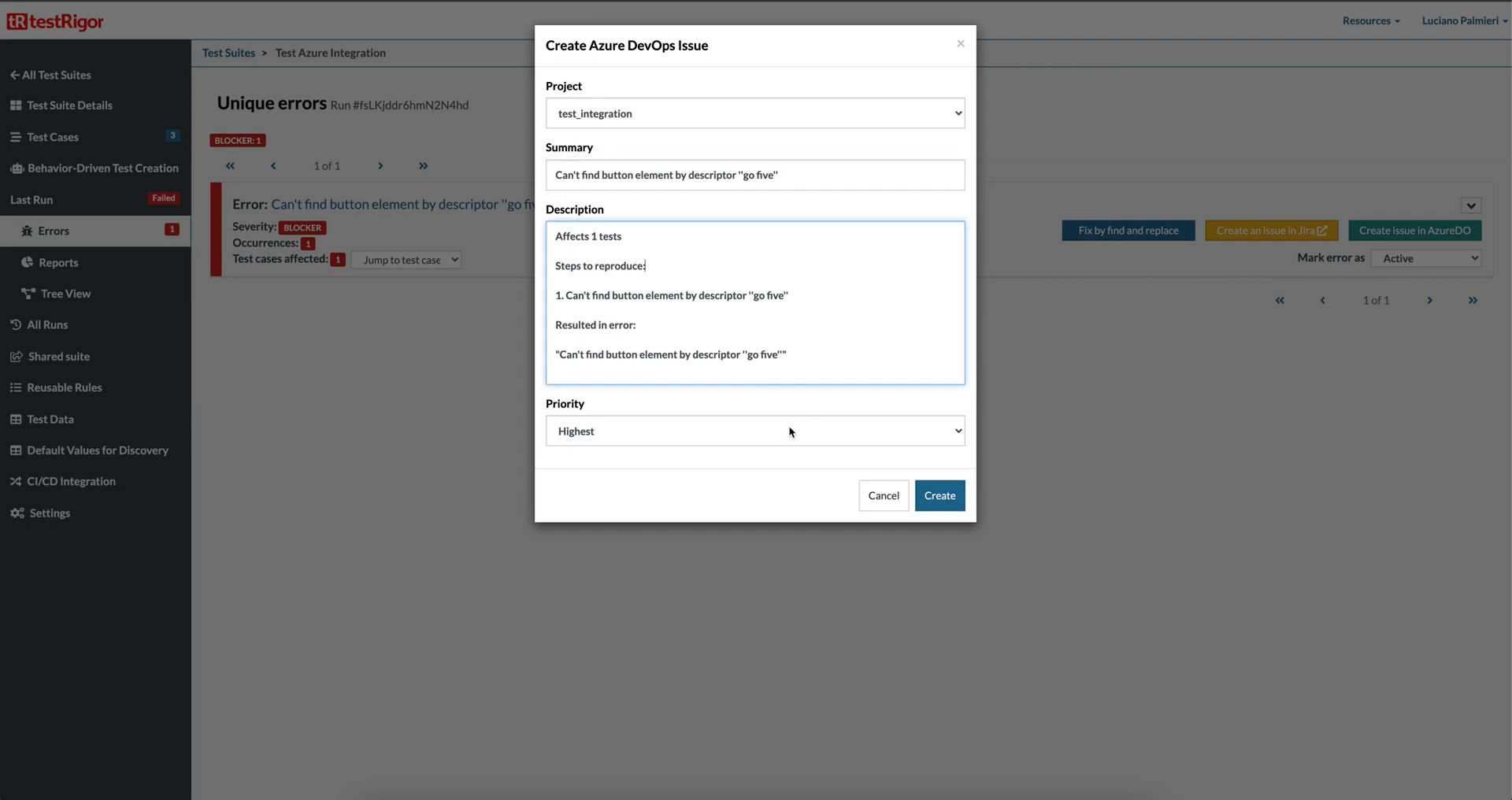
Create the issue at High priority and open work item 38 in Azure DevOps.
left_click(755, 430)
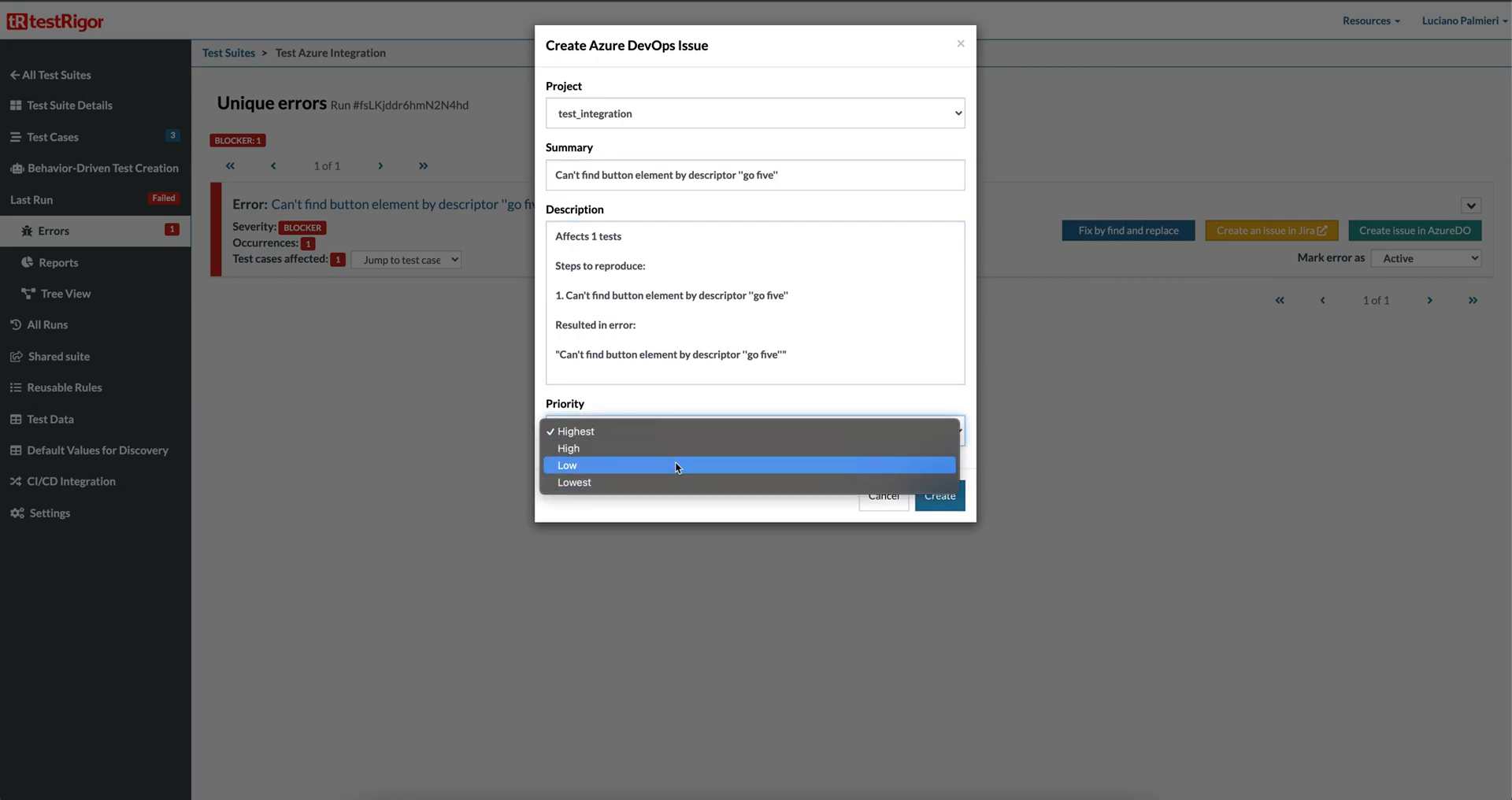
left_click(568, 448)
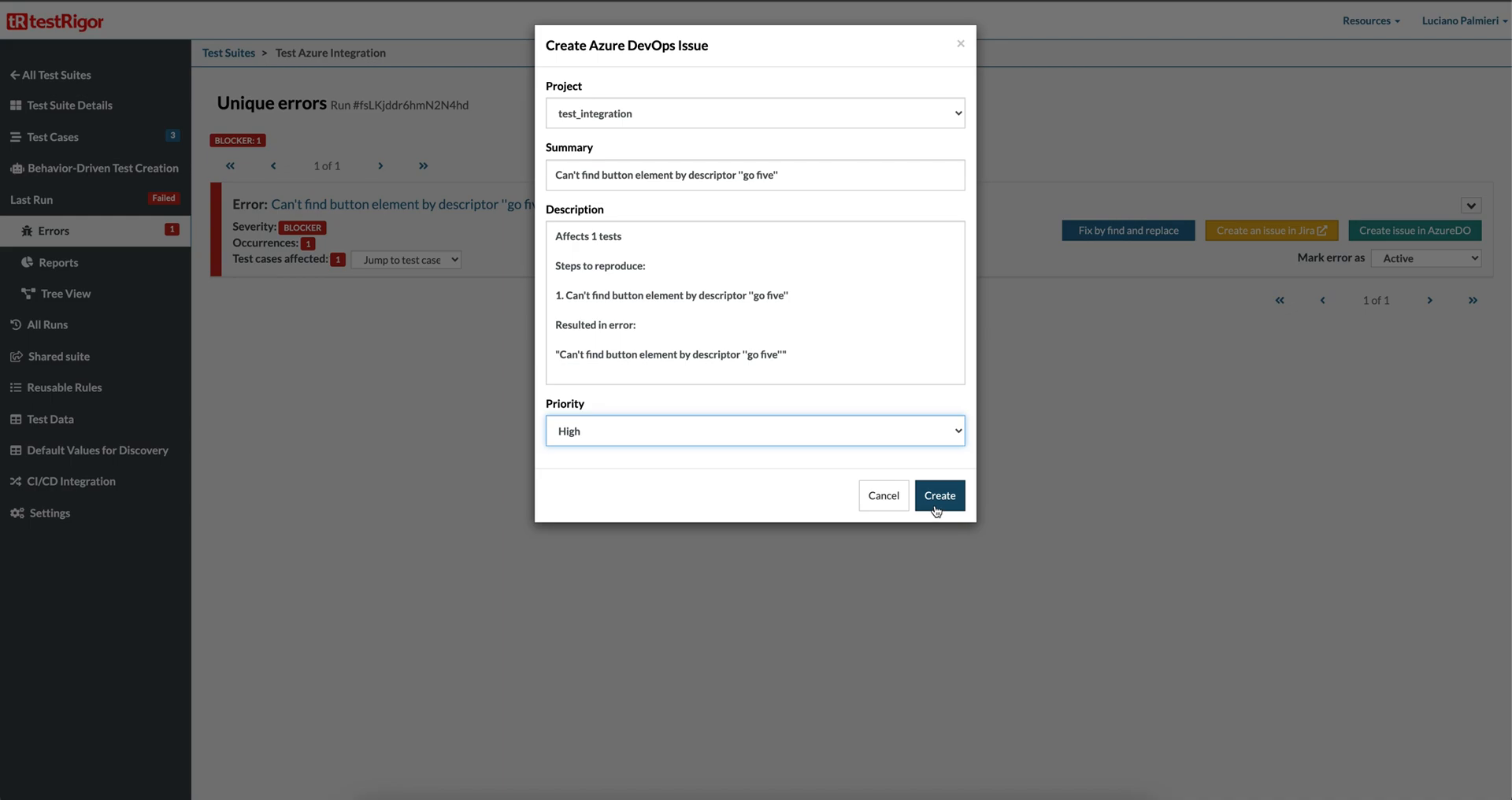
left_click(938, 495)
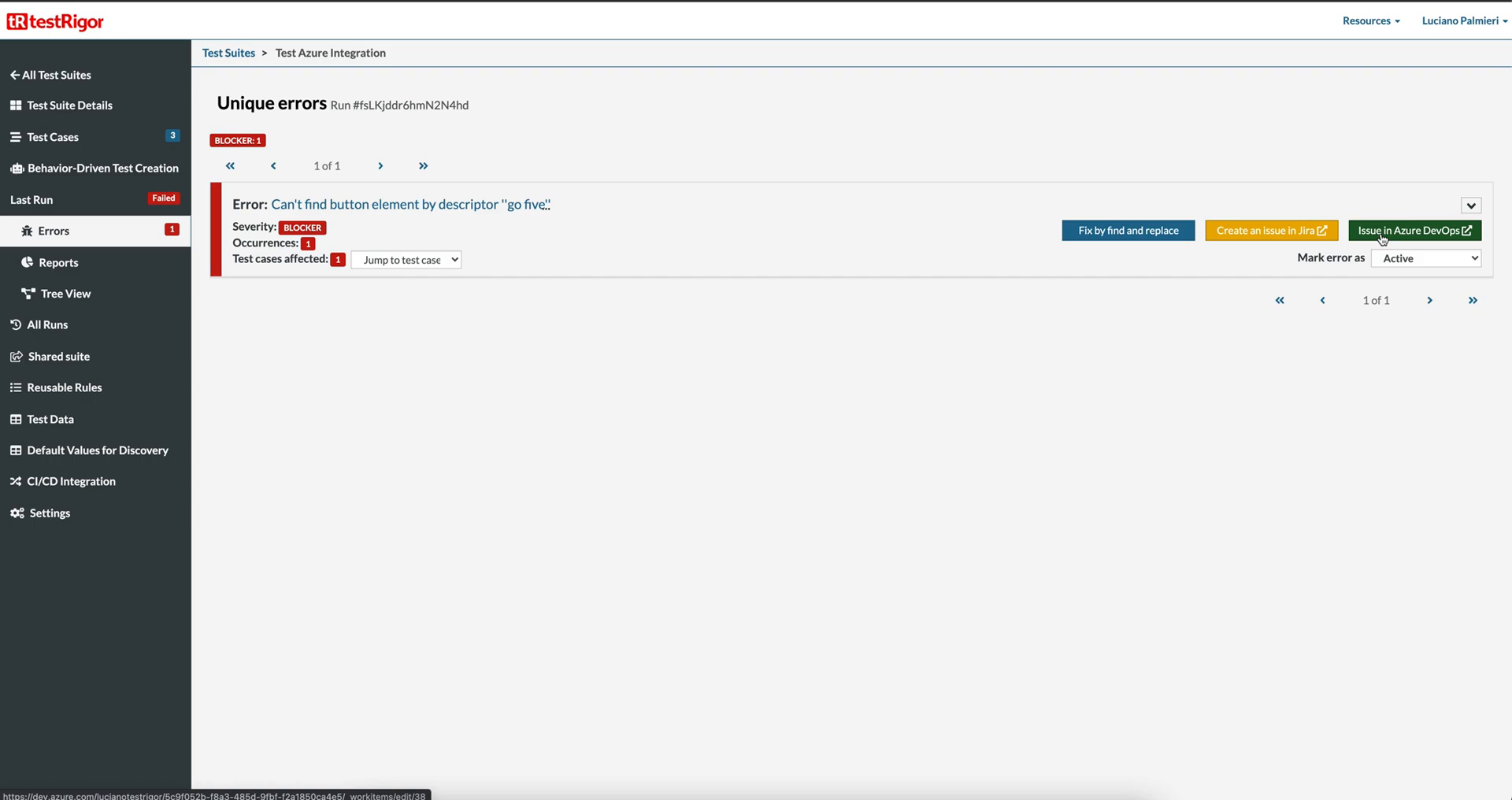
left_click(1414, 230)
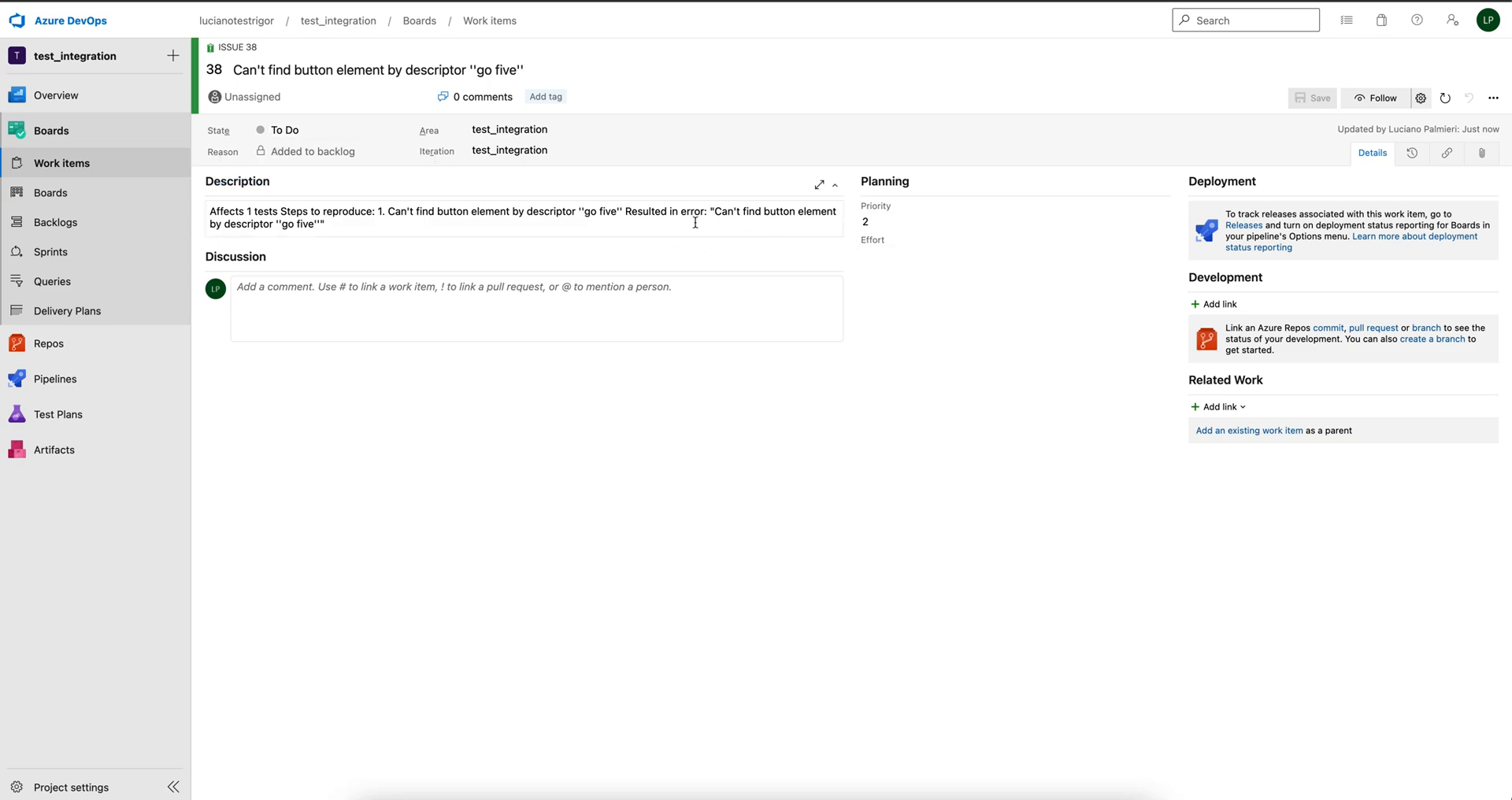
Navigate via breadcrumbs to the lucianotestrigor organization's project list.
left_click(55, 95)
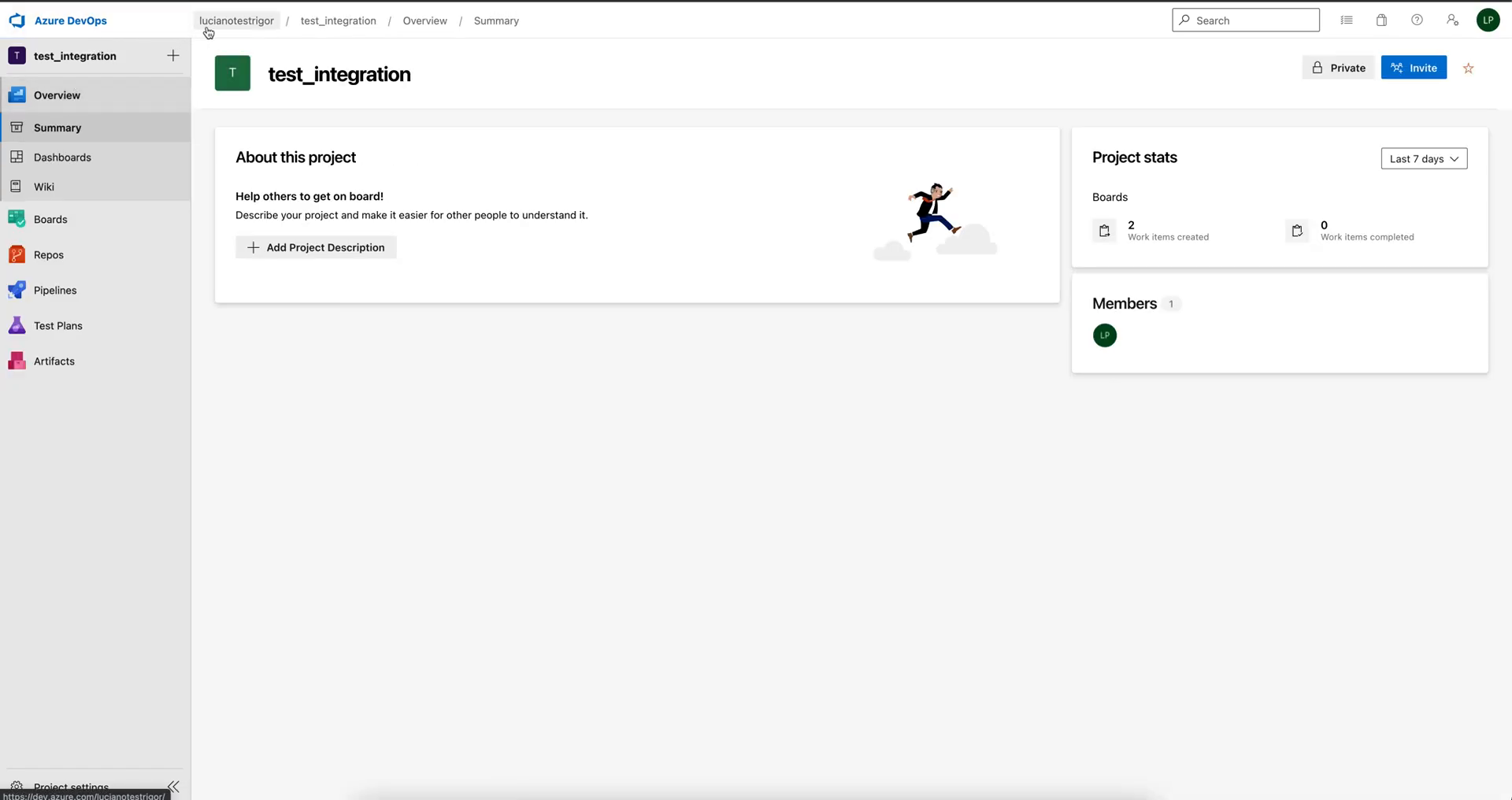
left_click(236, 20)
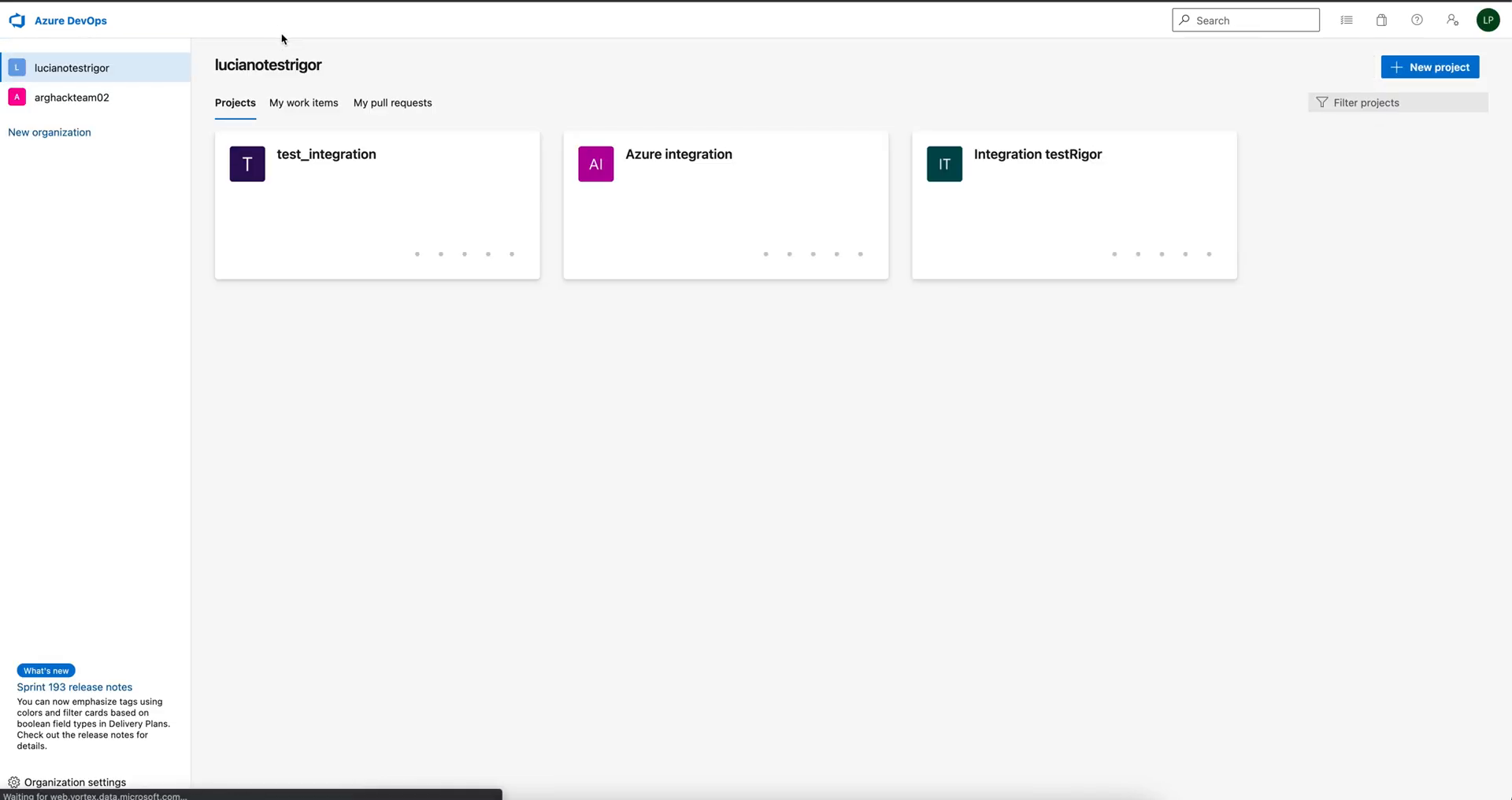